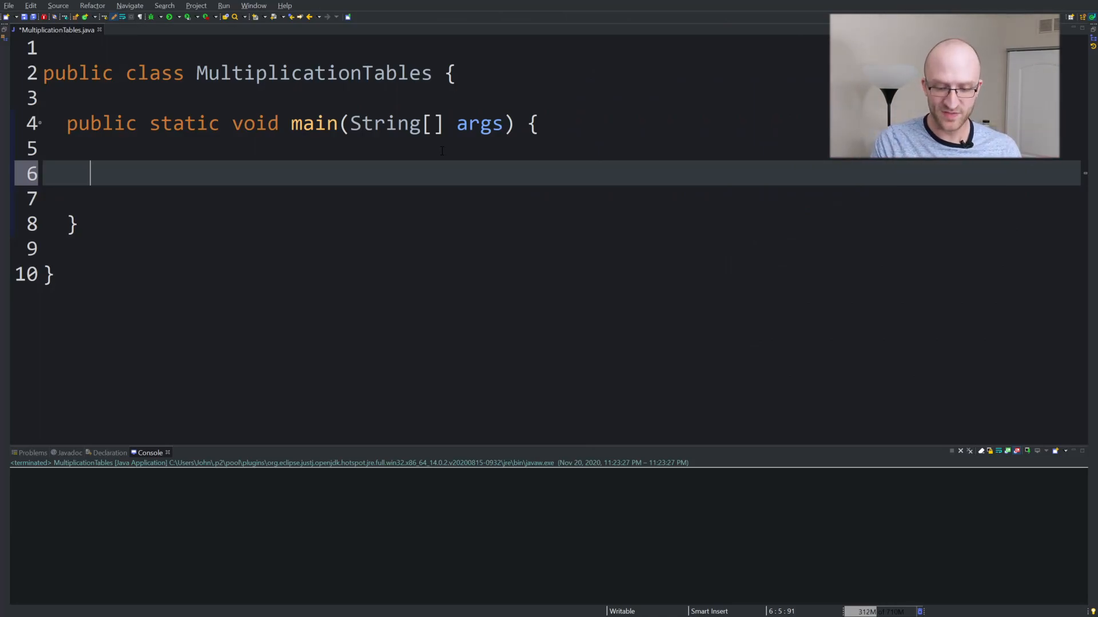
Declare int number = 7 at the start of the main method.
type("int")
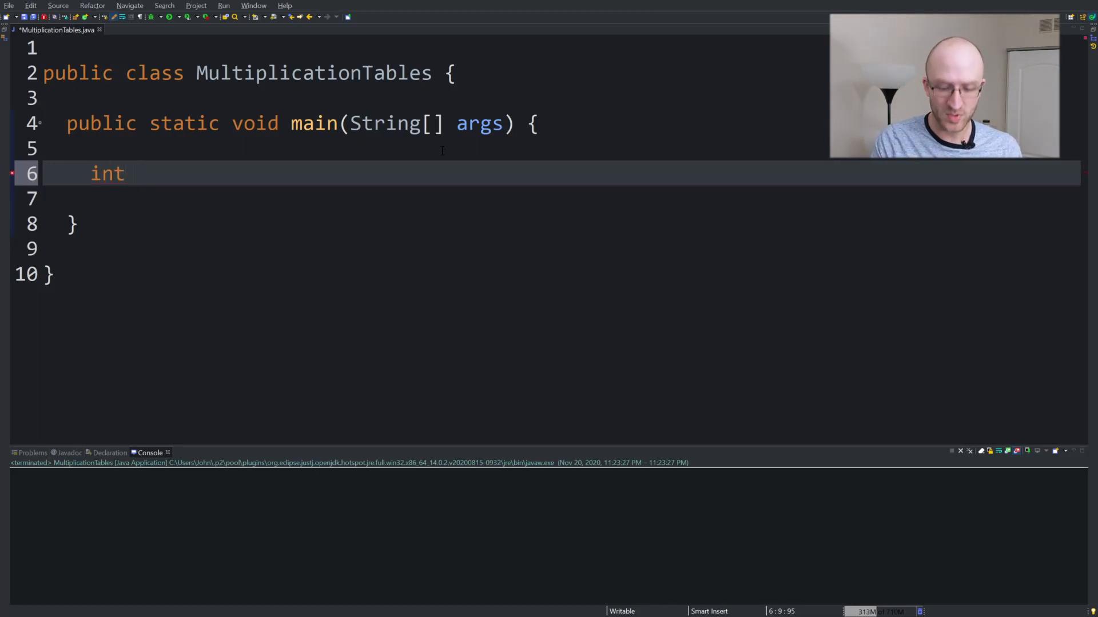
type("number")
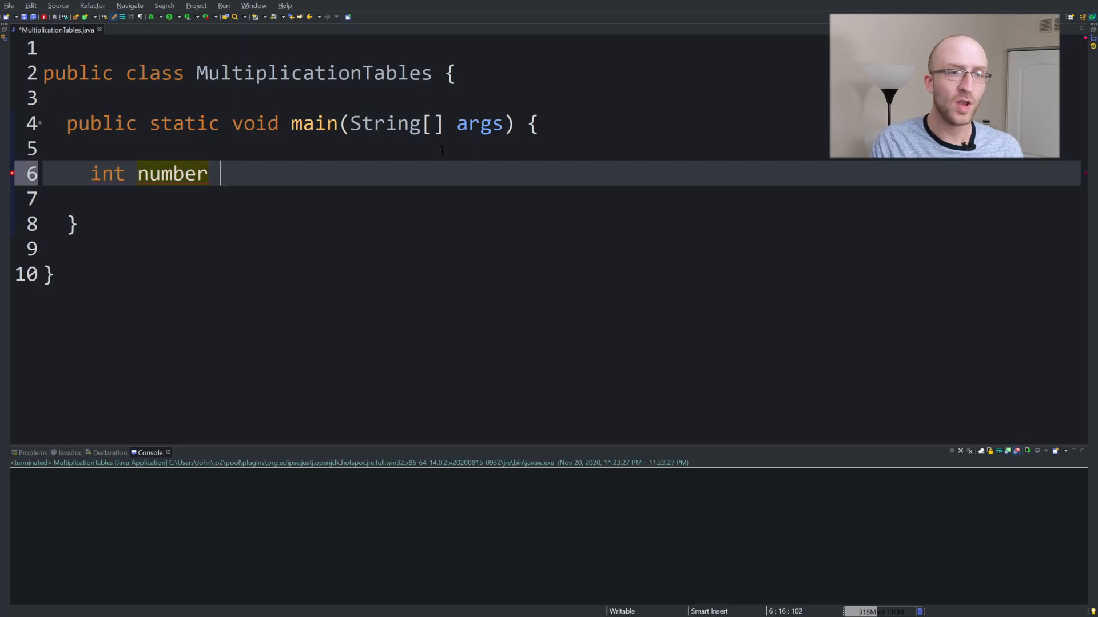
type("= 7;")
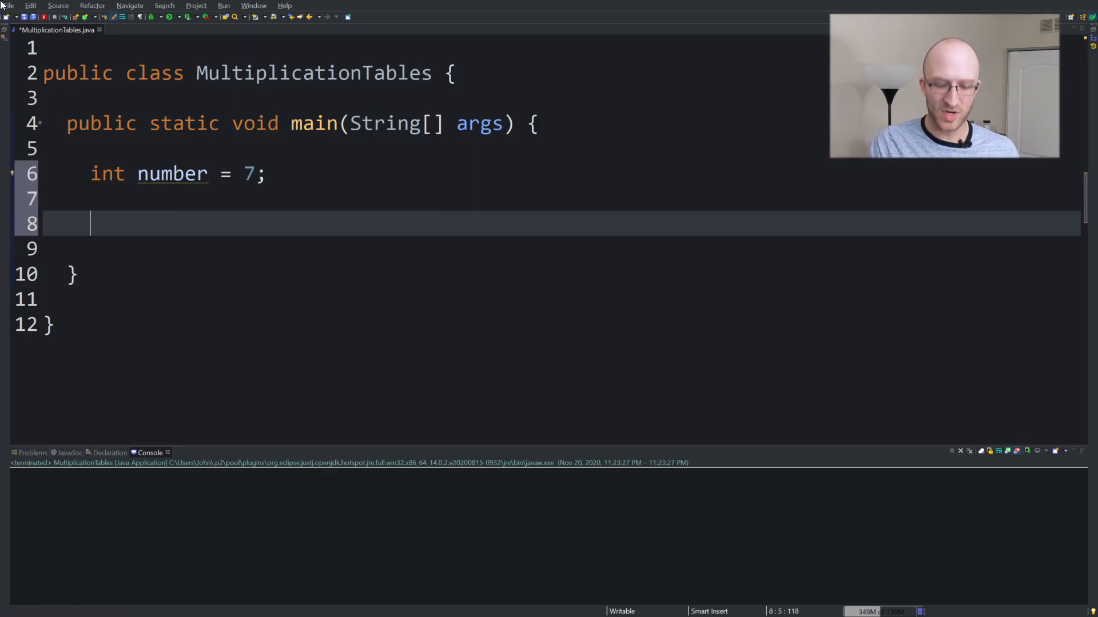
Add a for loop with i running from 0 through 10 and an empty body.
type("for")
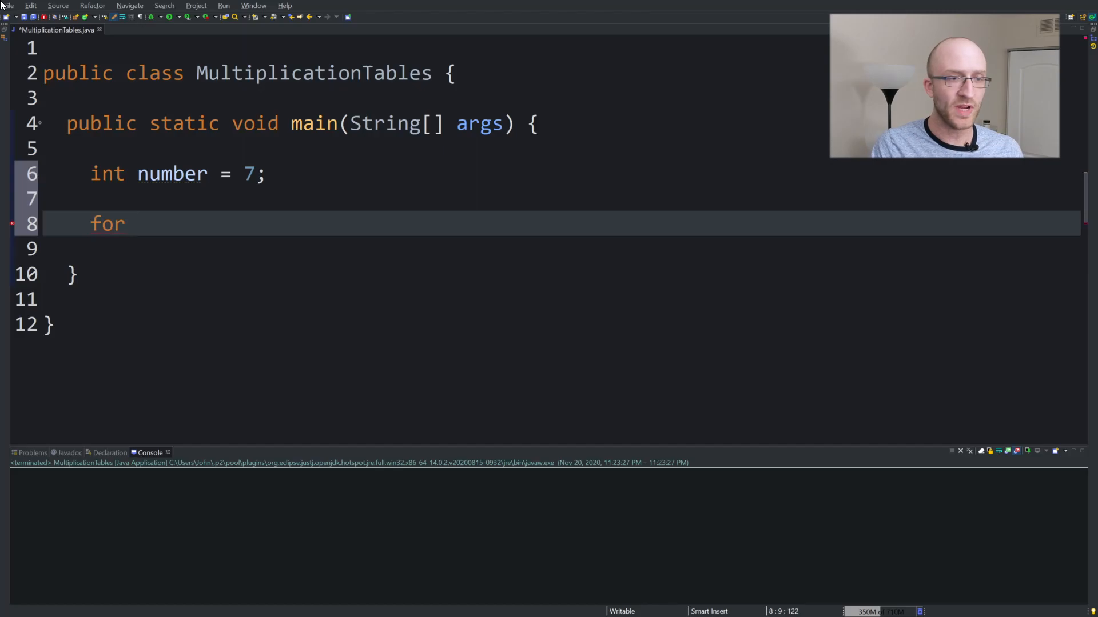
type("(int i")
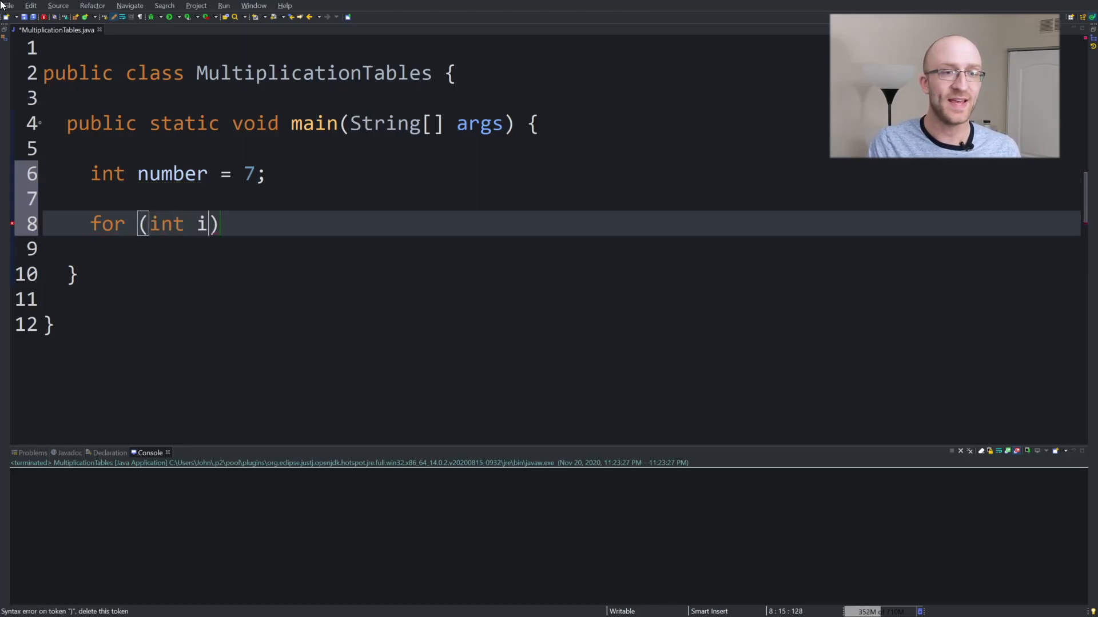
type("=")
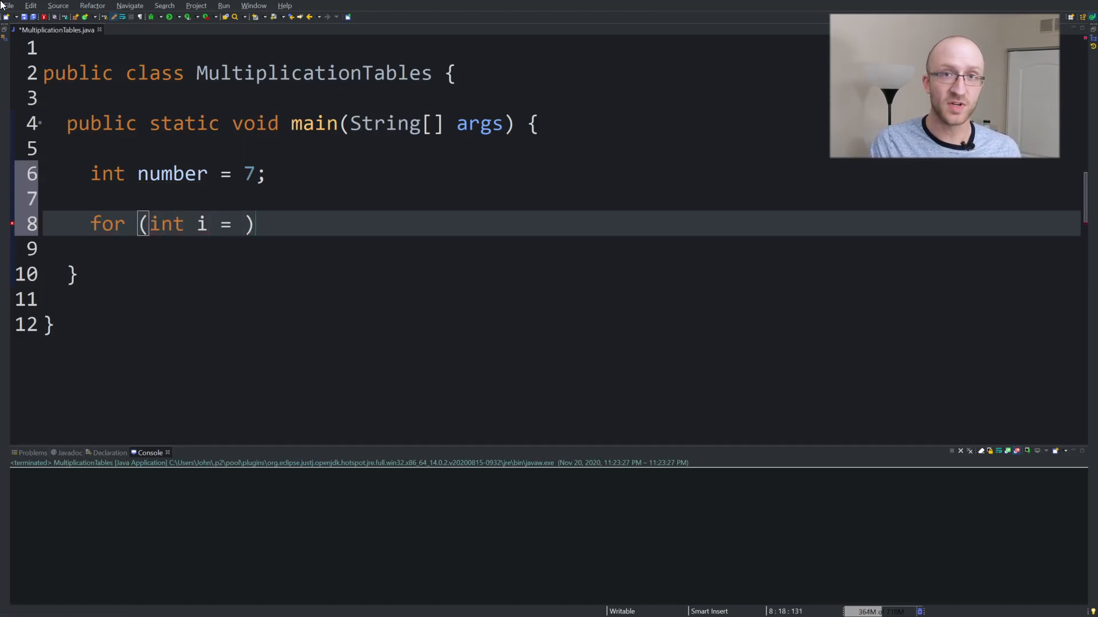
type("0; i")
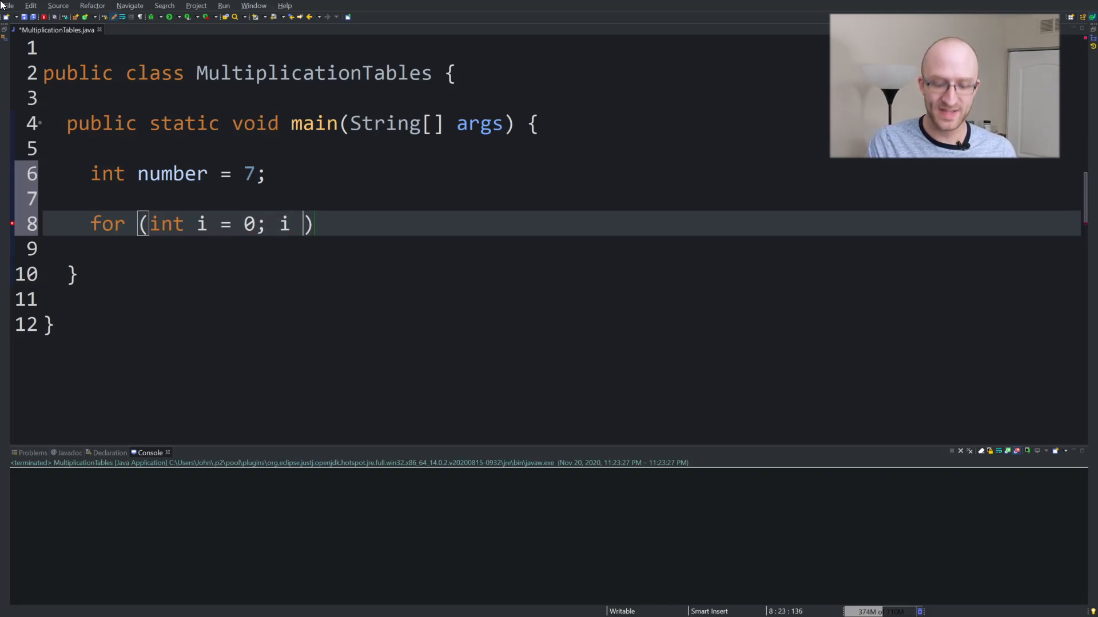
type("<=1")
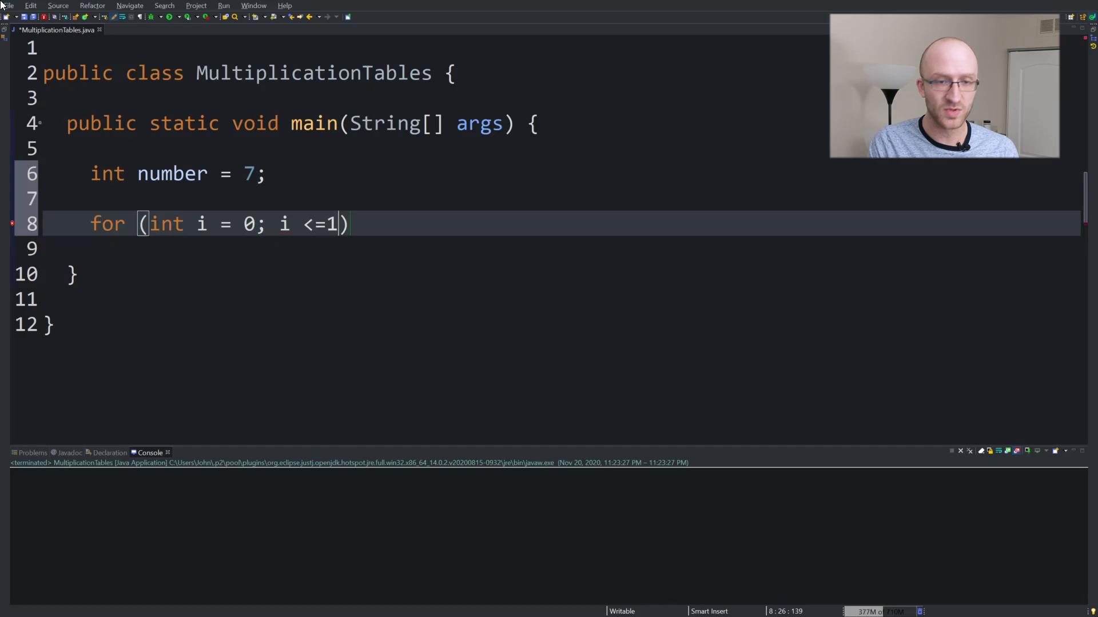
type("0")
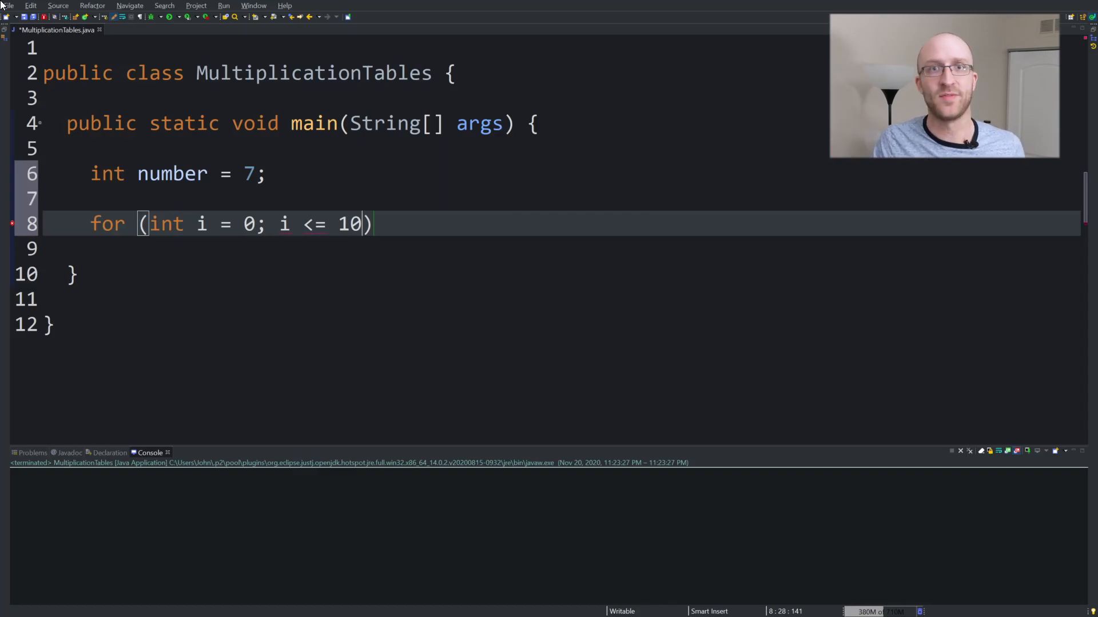
type("; i++")
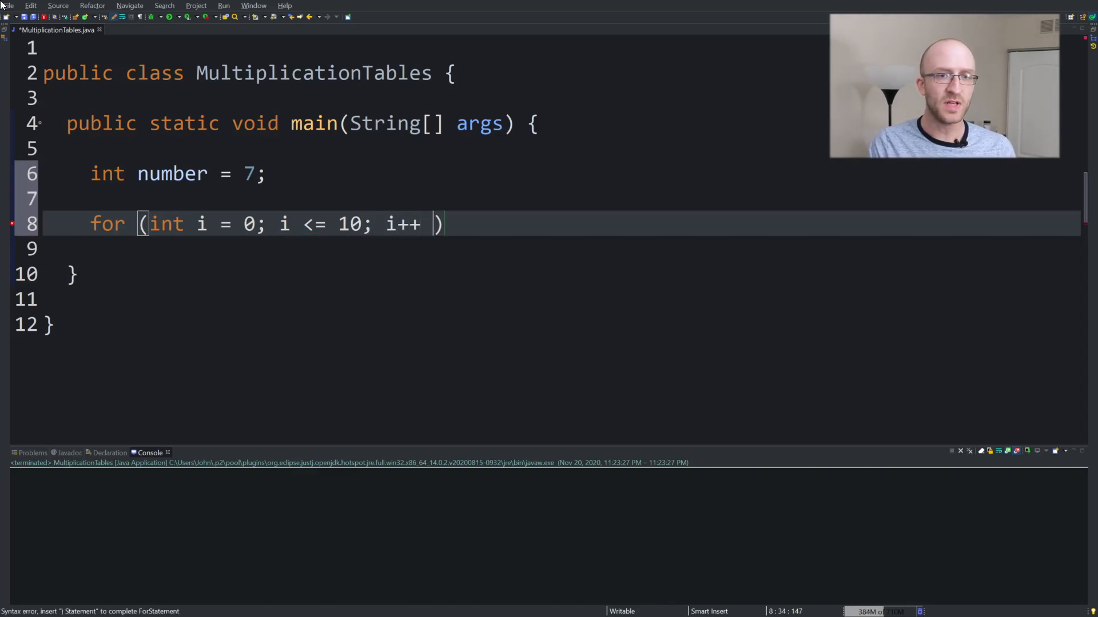
key("Backspace")
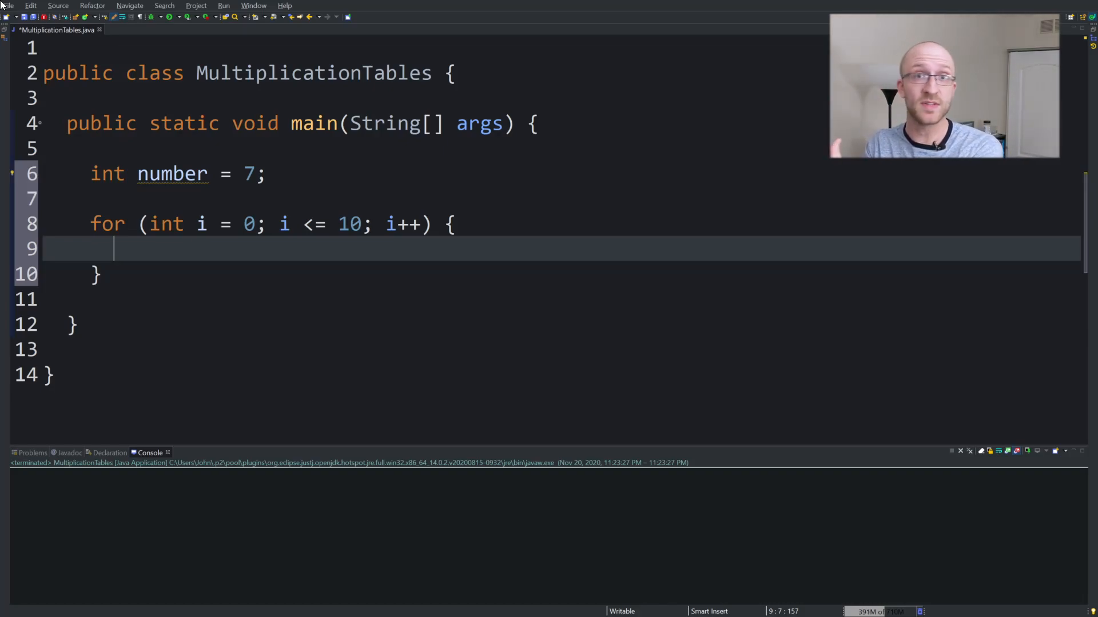
Inside the loop, print number + " * " + i + " = " + (number * i).
type("S")
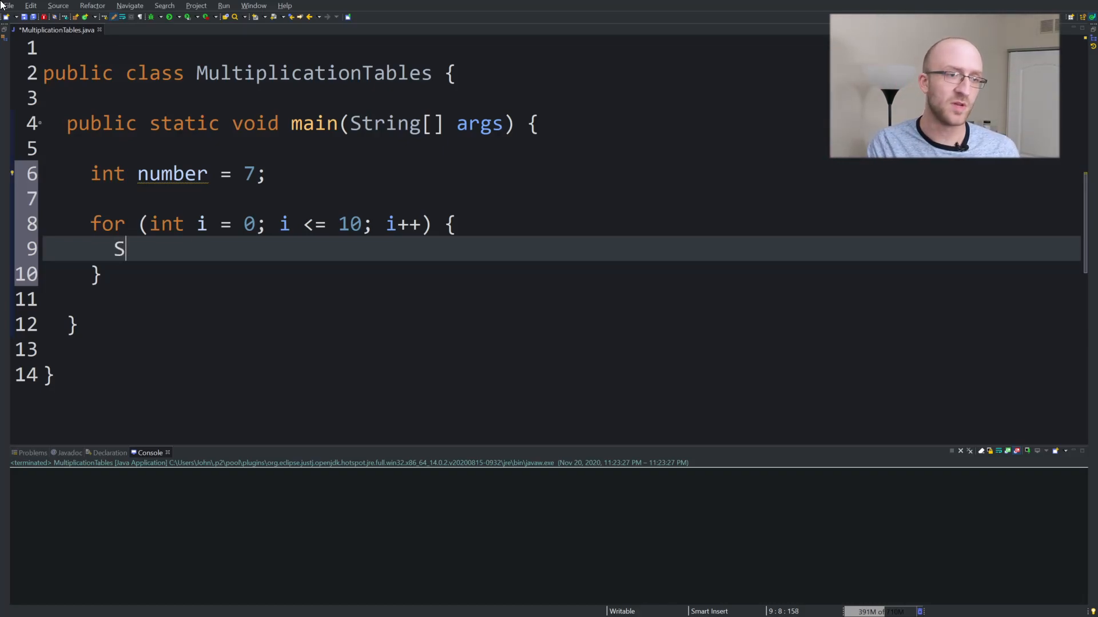
type("ystem.out.println(\"")
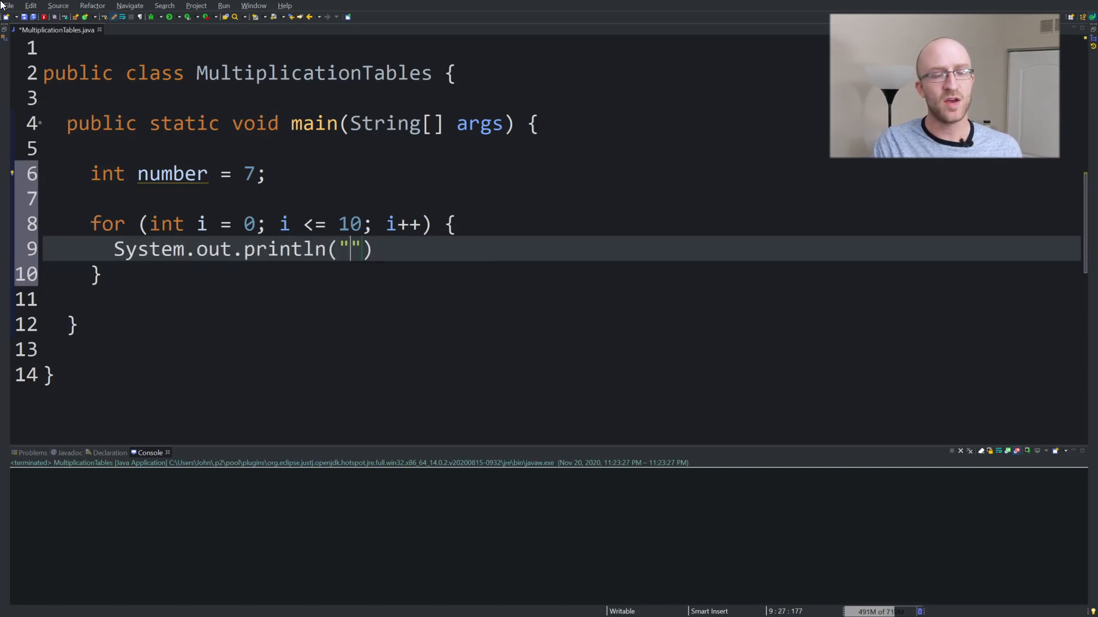
key("BackSpace")
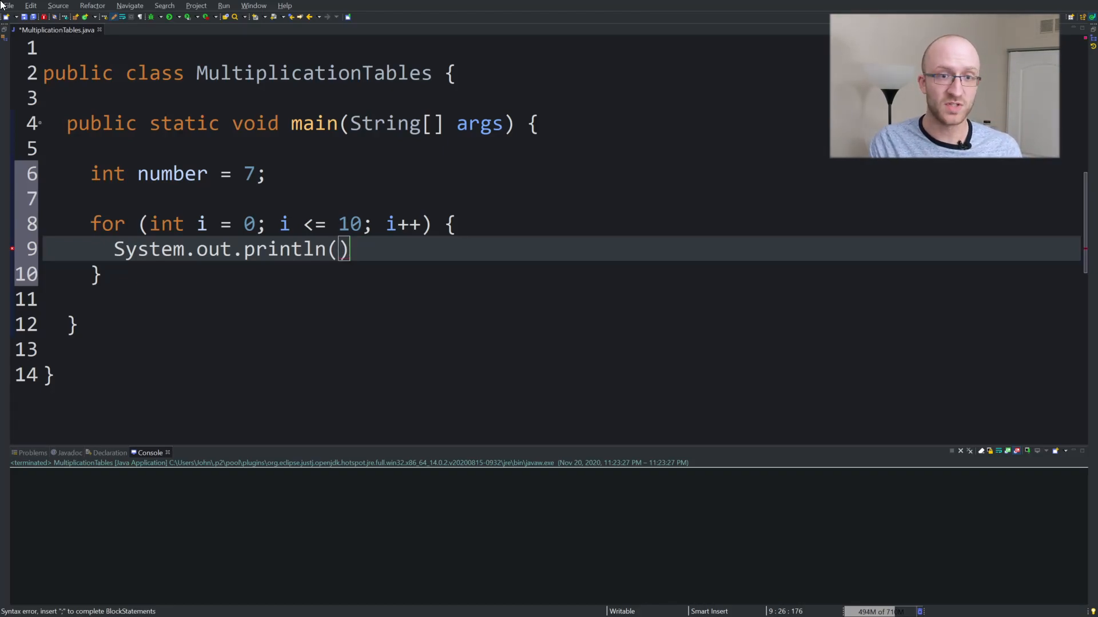
type("number + \" \"")
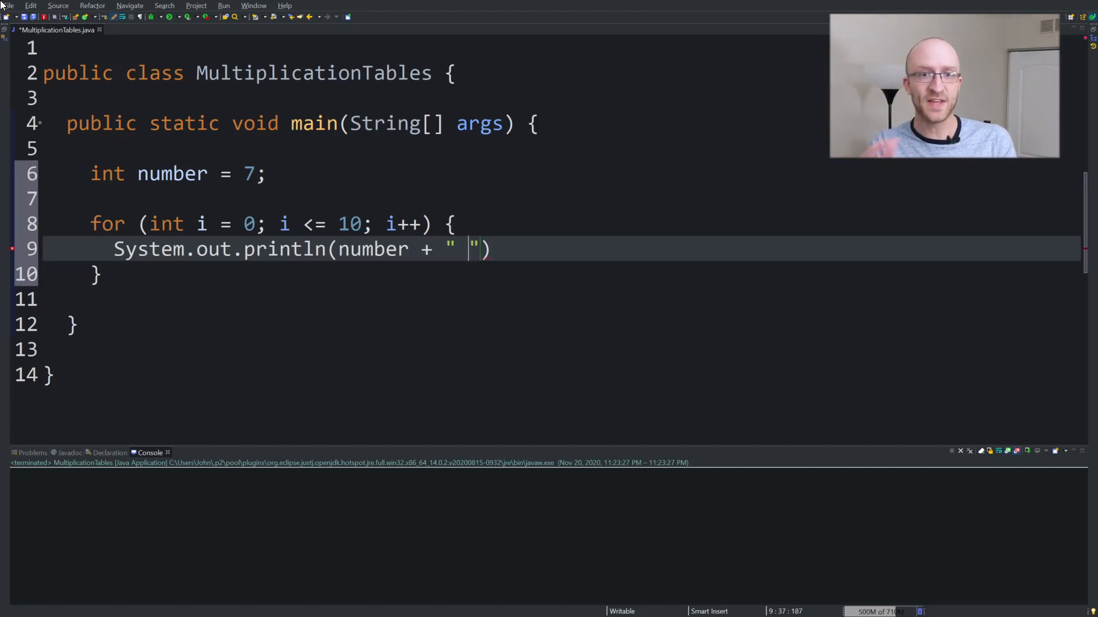
type("*")
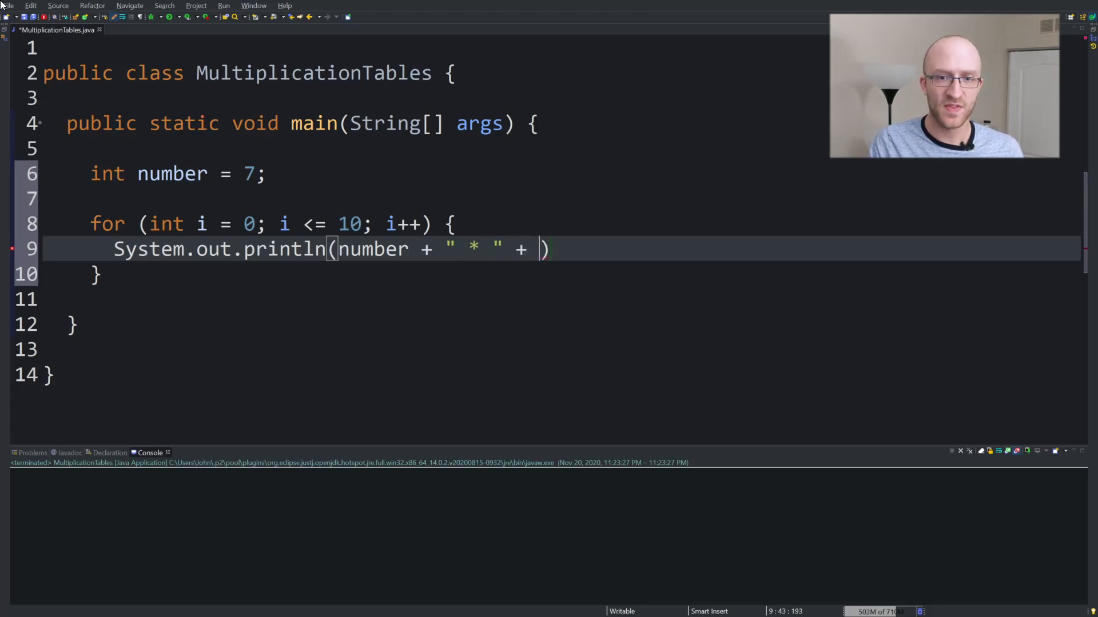
type("i + \"")
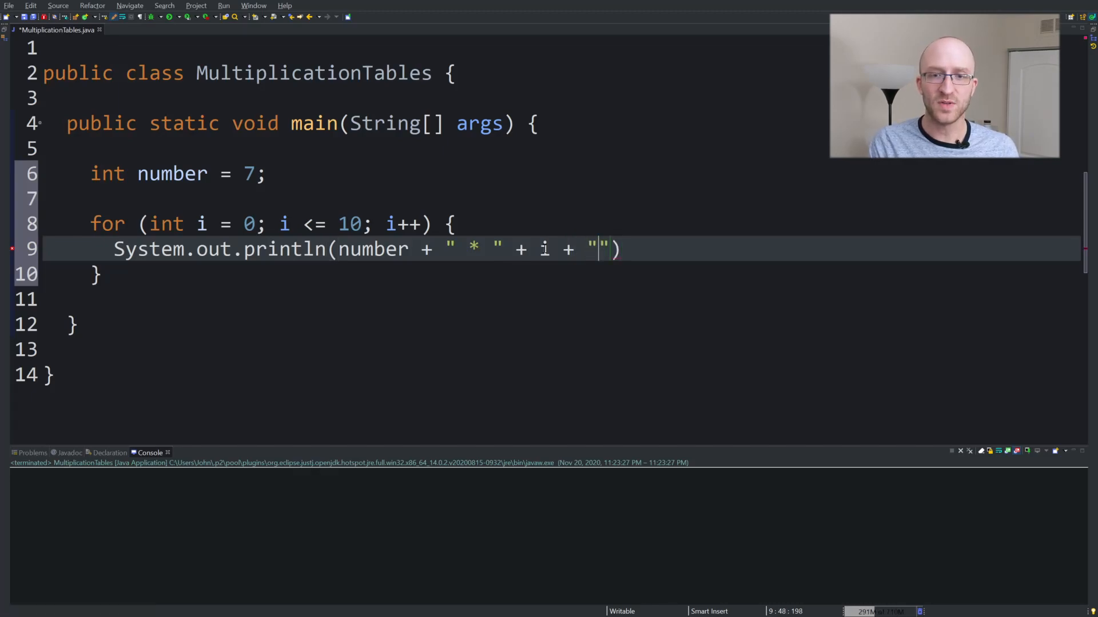
type("=")
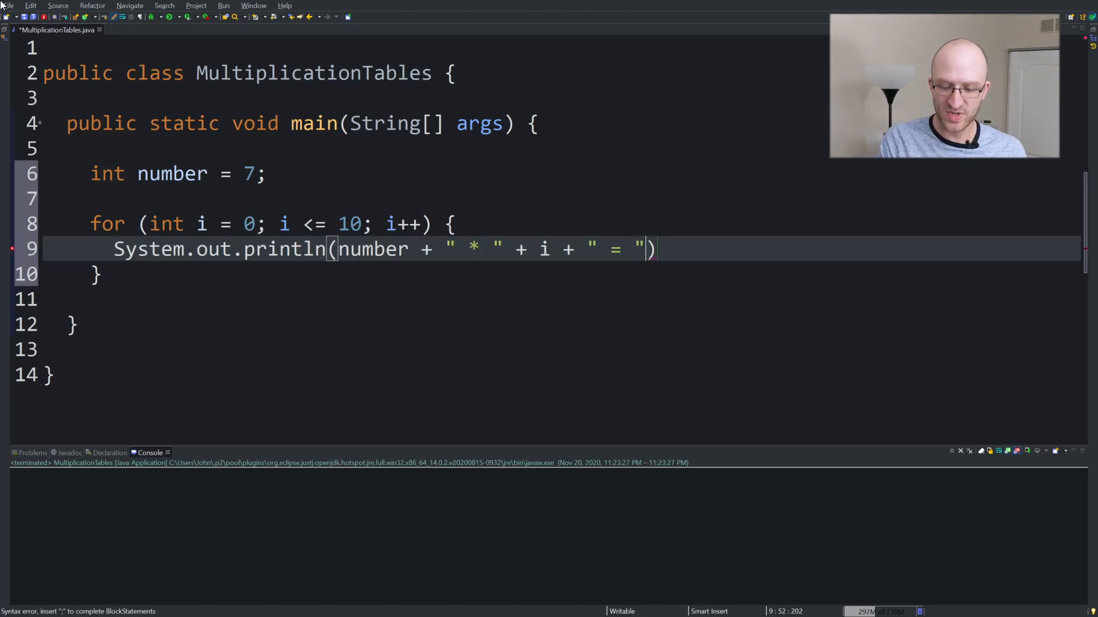
type("+")
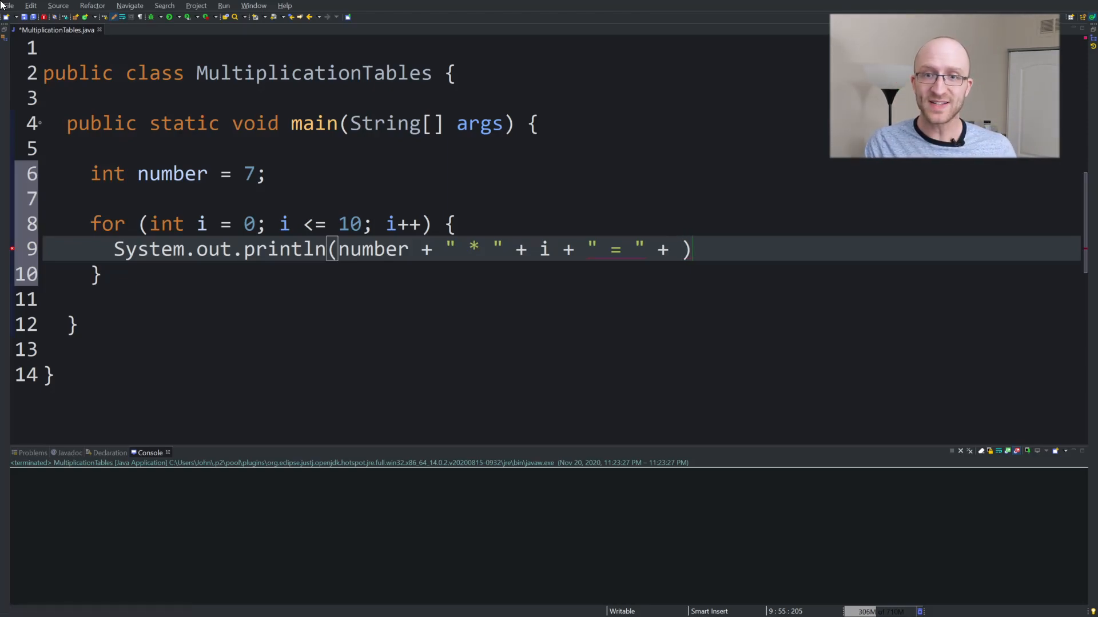
type("(")
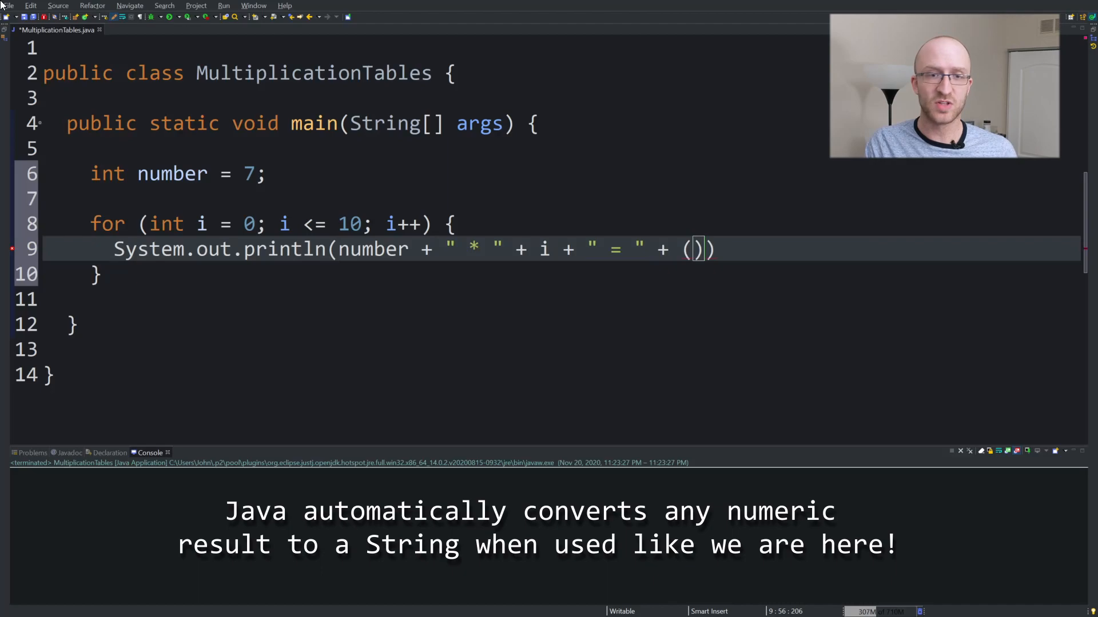
type("number *")
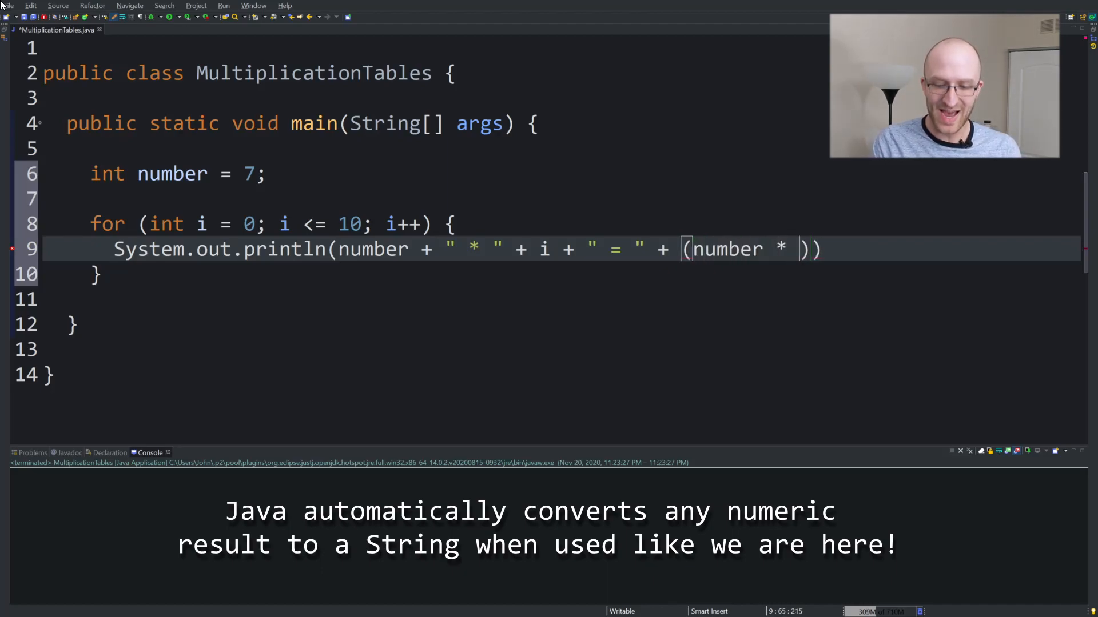
type("i);")
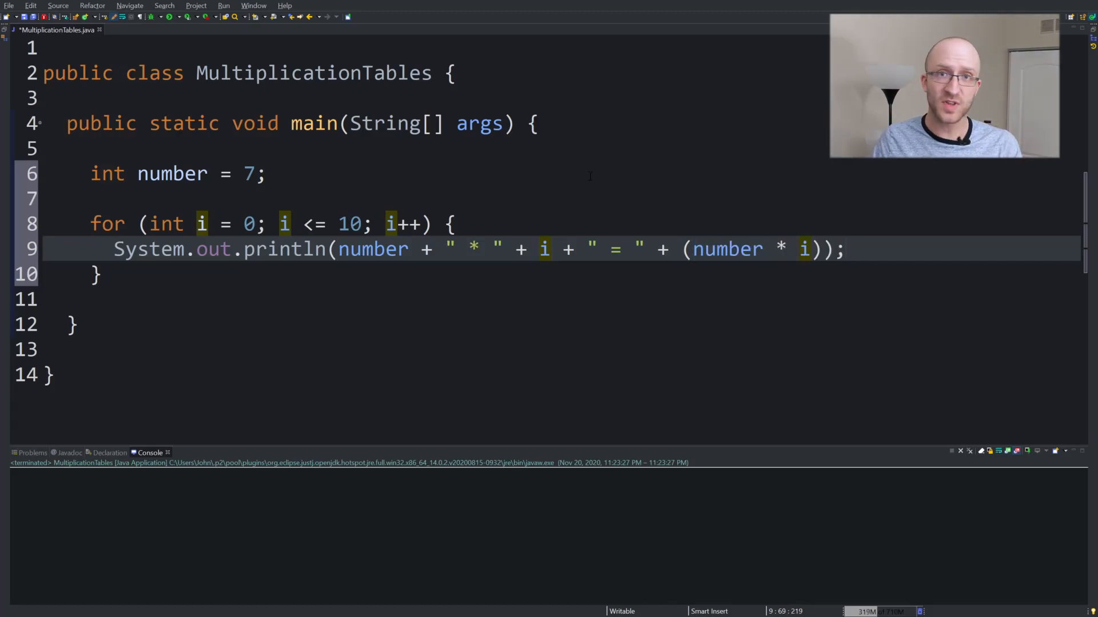
Save and run MultiplicationTables to list the 7 times table in the console.
left_click(470, 250)
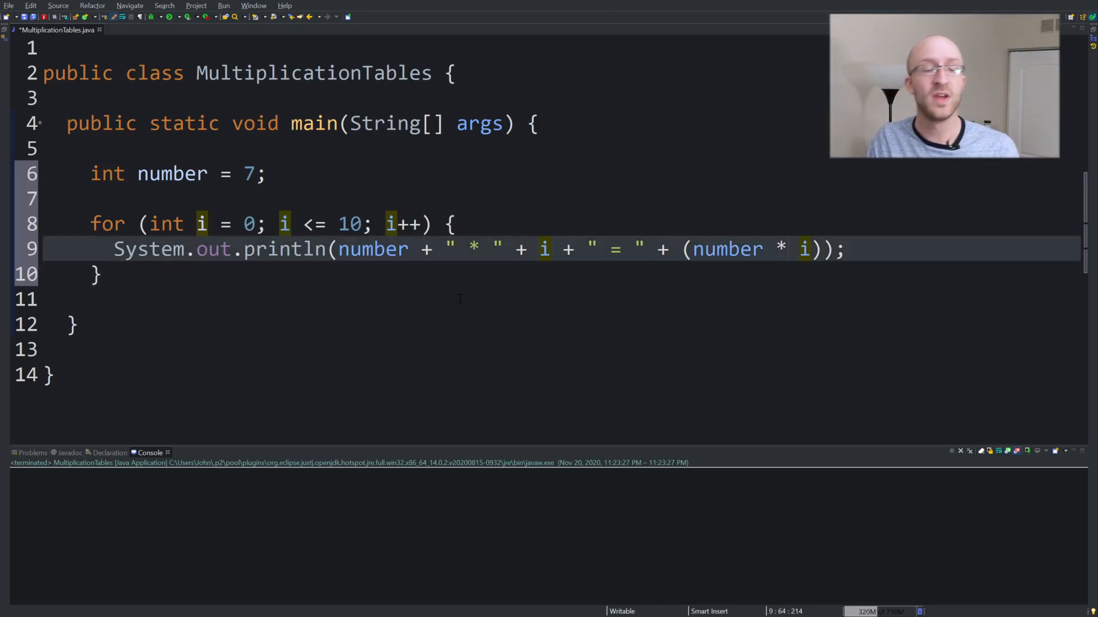
left_click(516, 249)
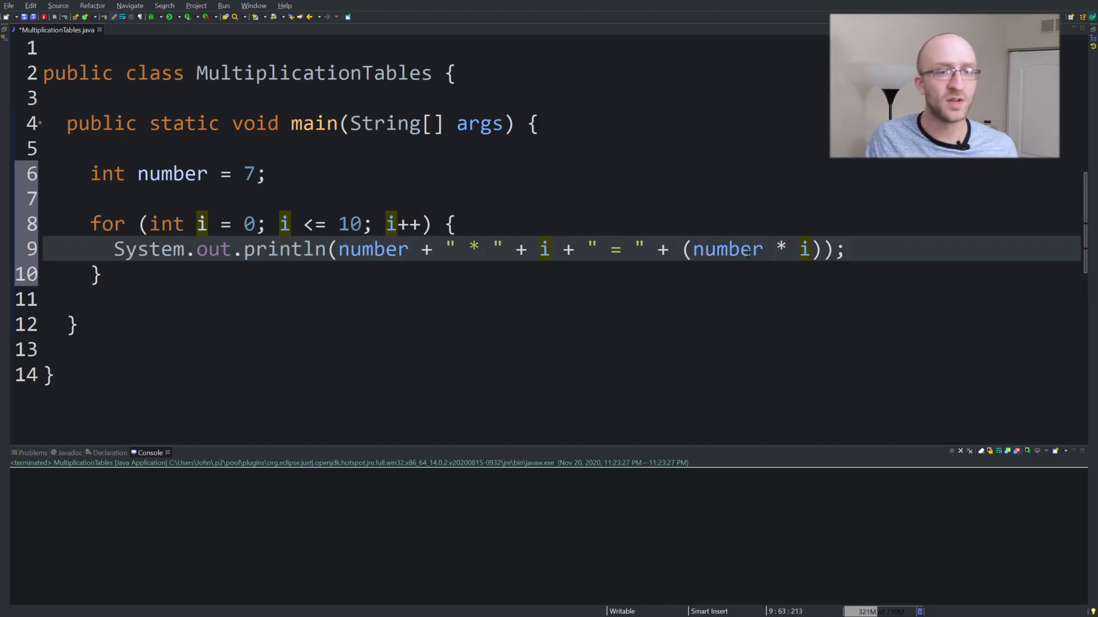
left_click(469, 249)
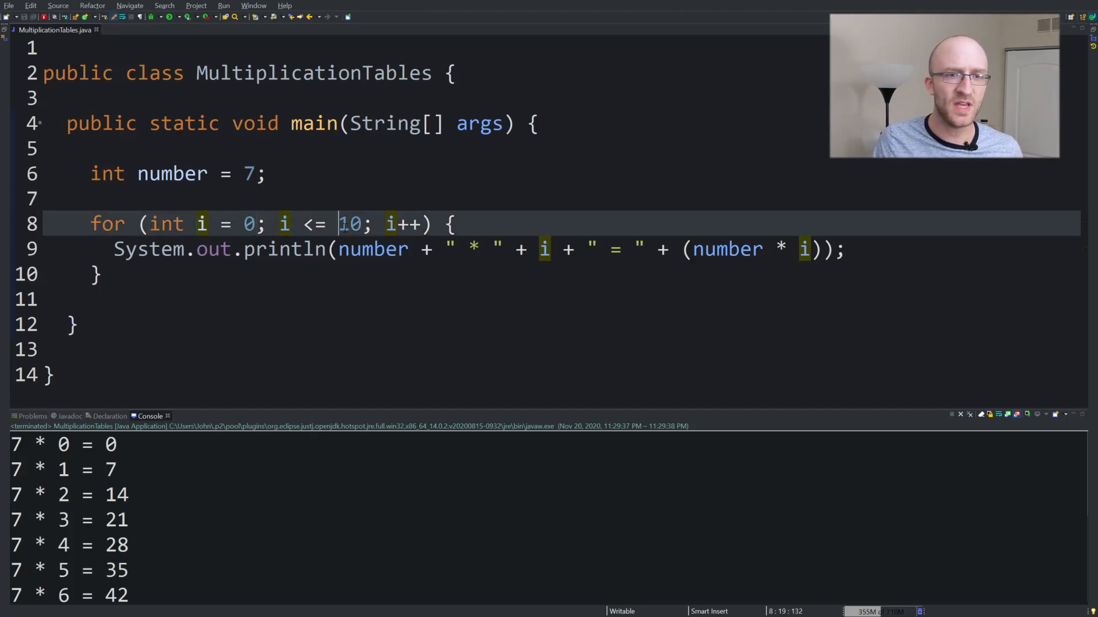
Try a loop limit of 10000, then restore it to 10.
type("00")
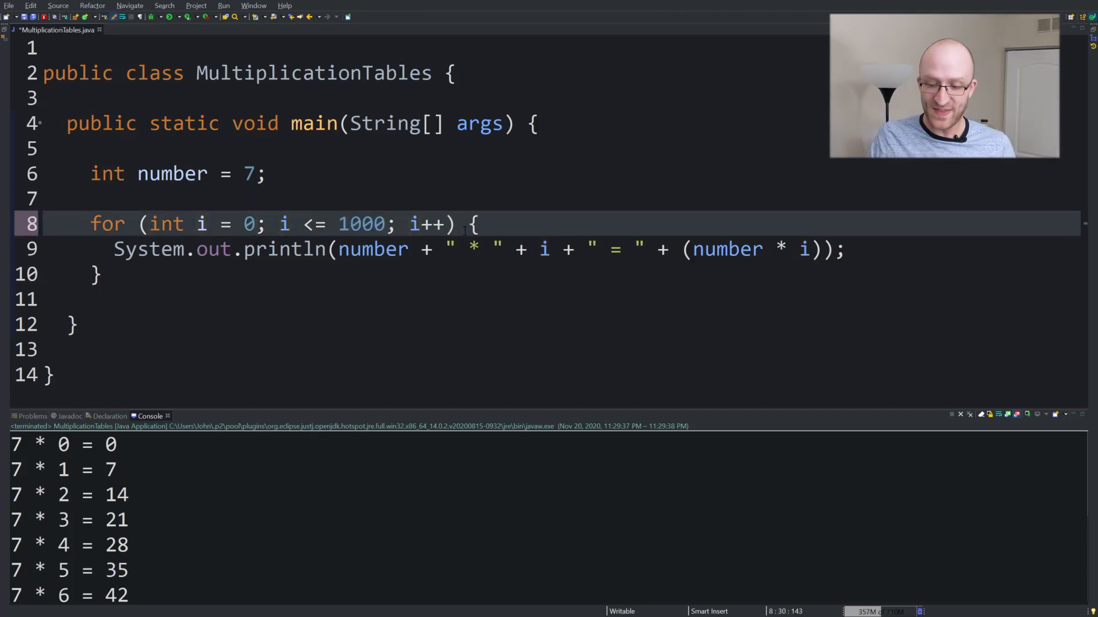
type("0")
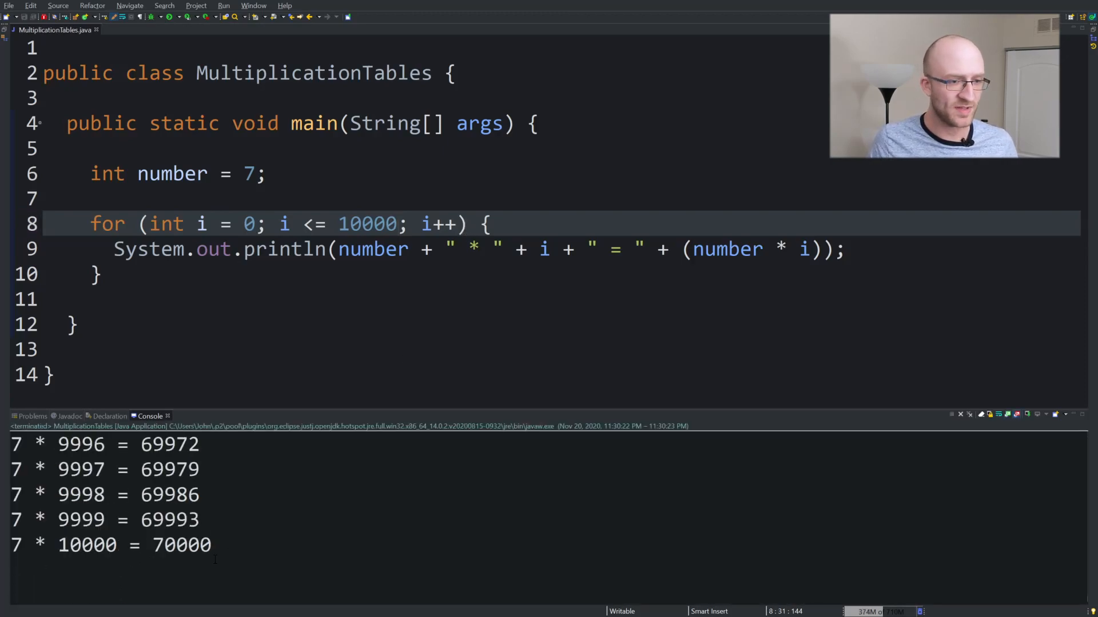
scroll("up", 3)
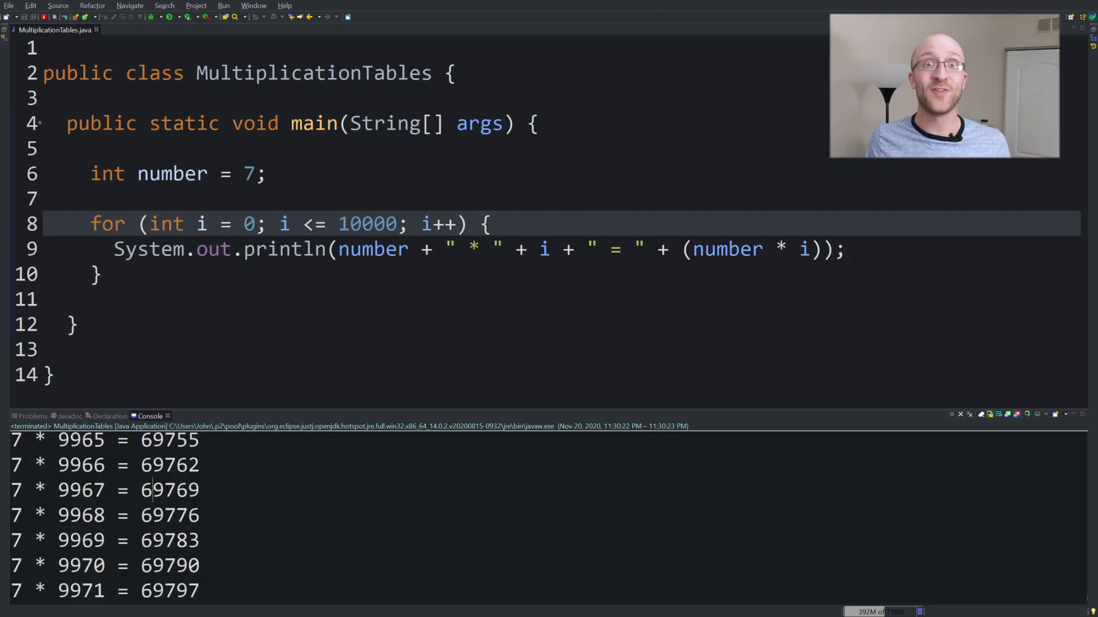
double_click(250, 174)
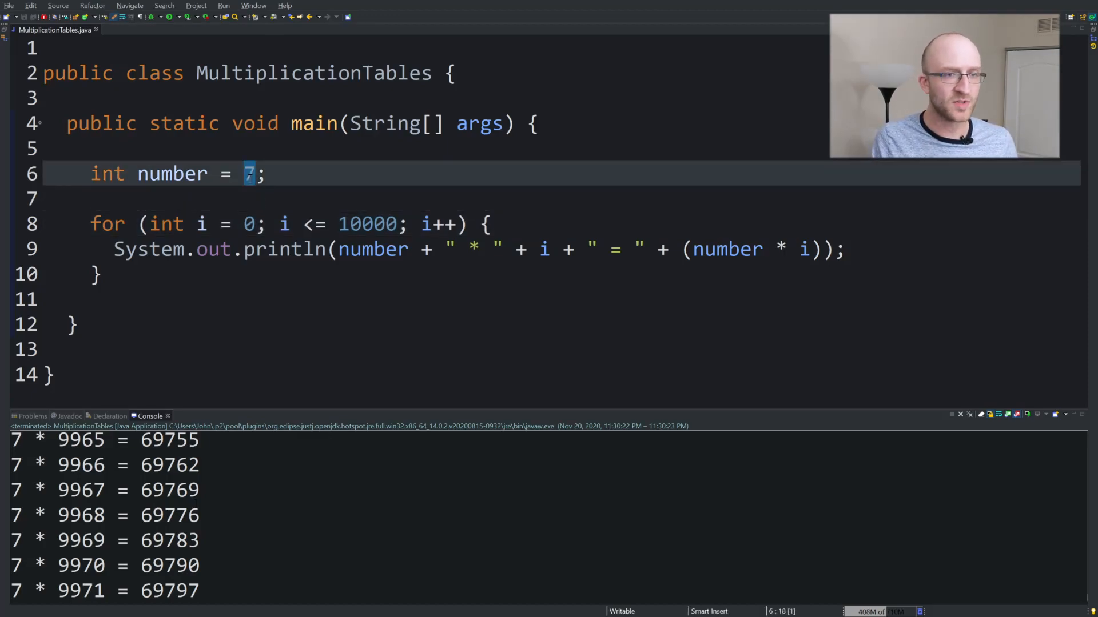
double_click(366, 224)
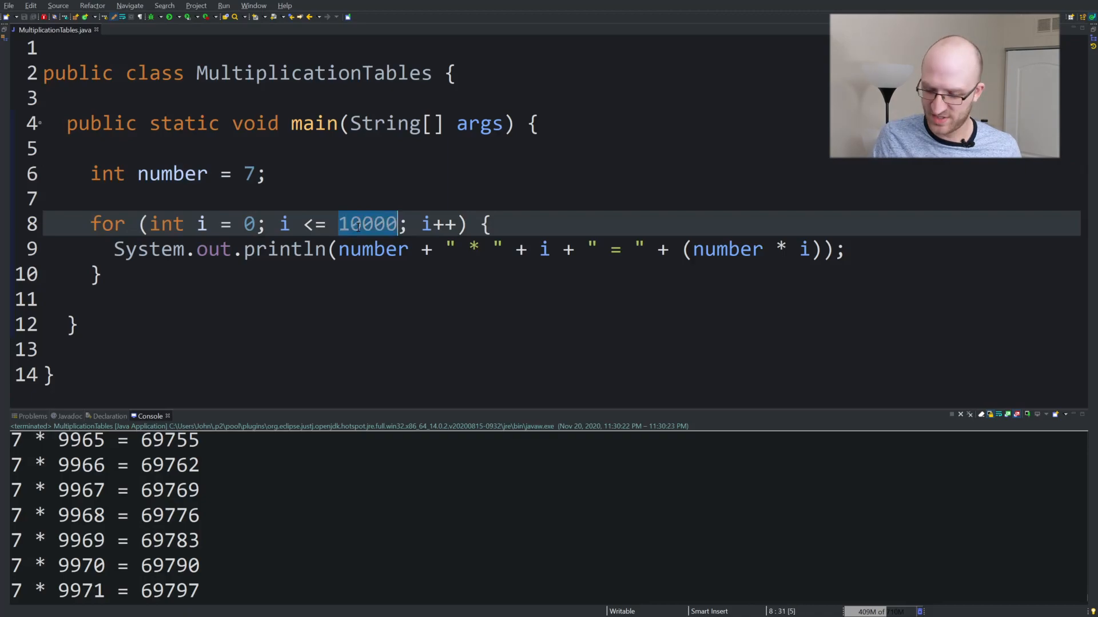
type("10")
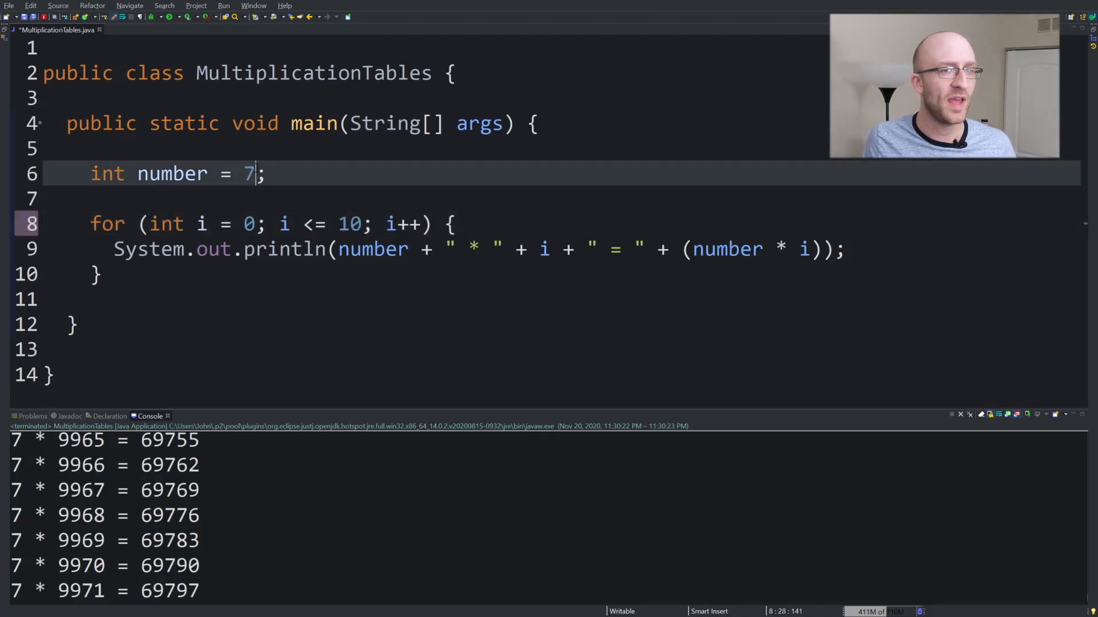
Change the value assigned to number from 7 to 12.
double_click(249, 173)
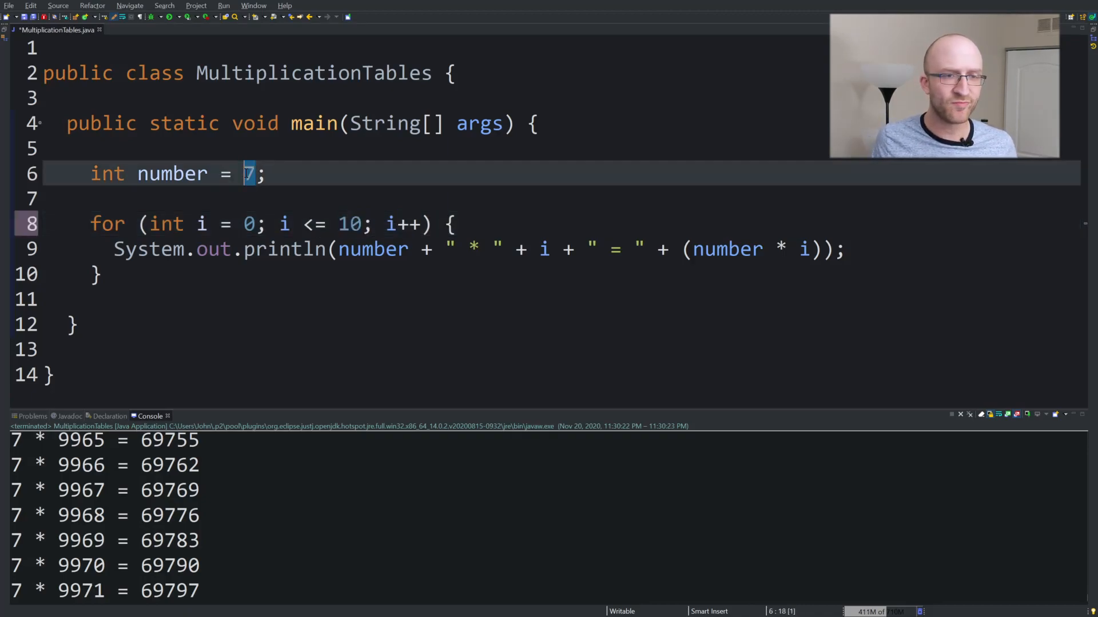
key("Backspace")
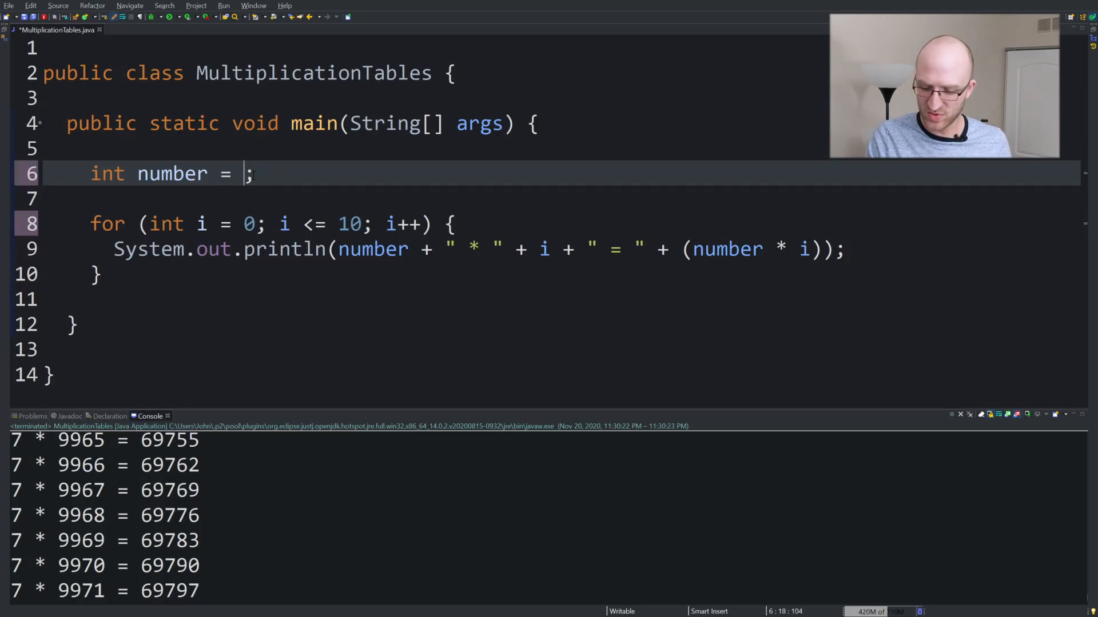
type("12")
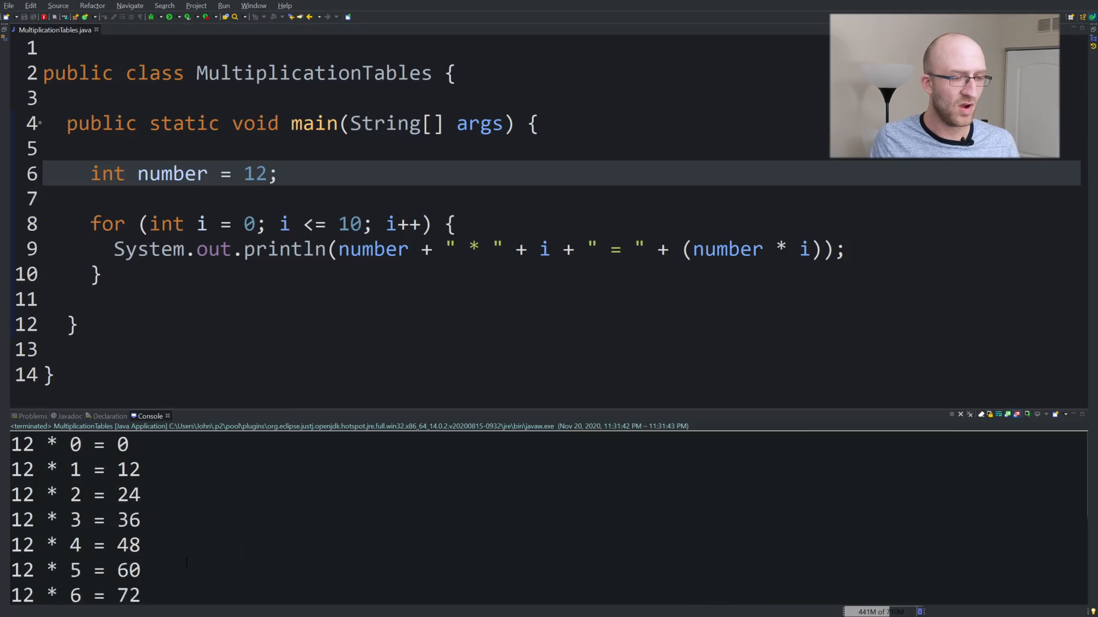
scroll("down", 3)
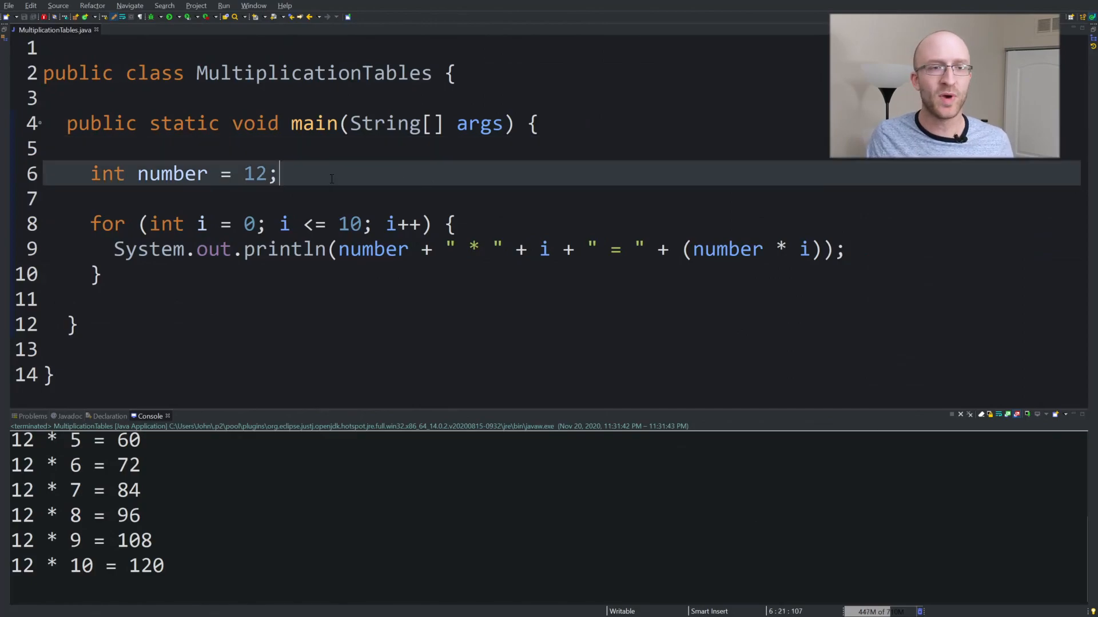
double_click(256, 174)
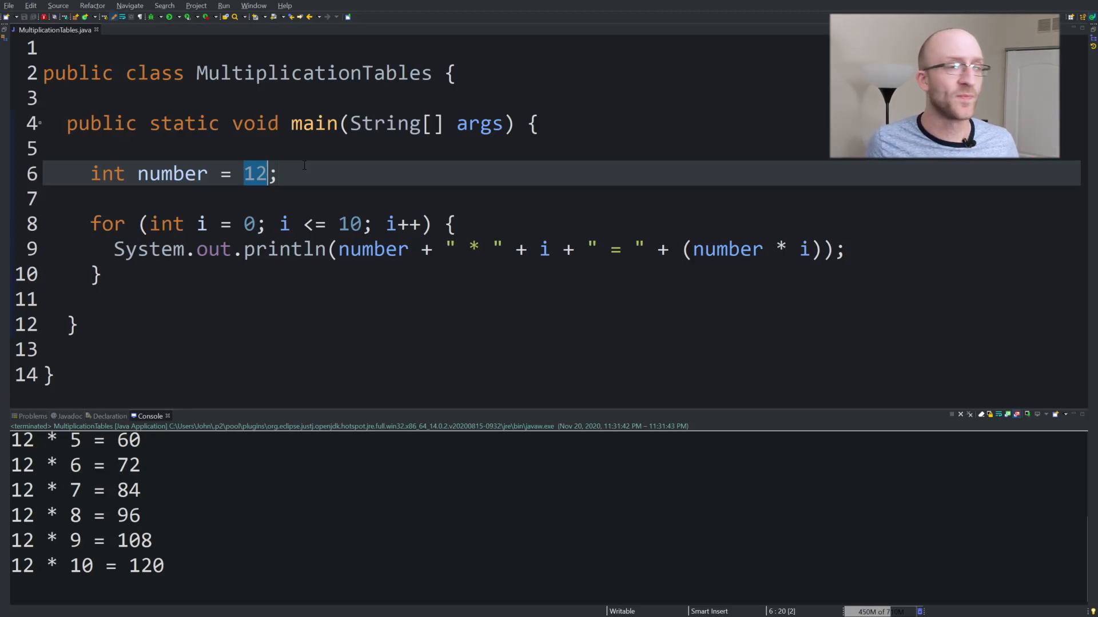
left_click(49, 147)
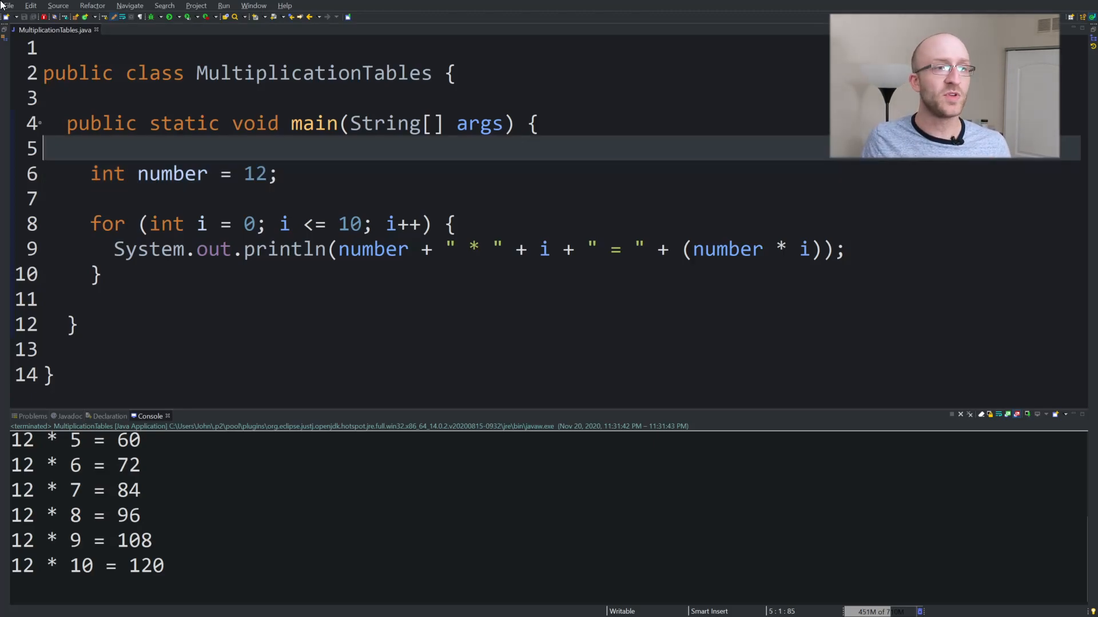
Declare Scanner scanner = new Scanner(System.in) above number and import java.util.Scanner.
type("Scan")
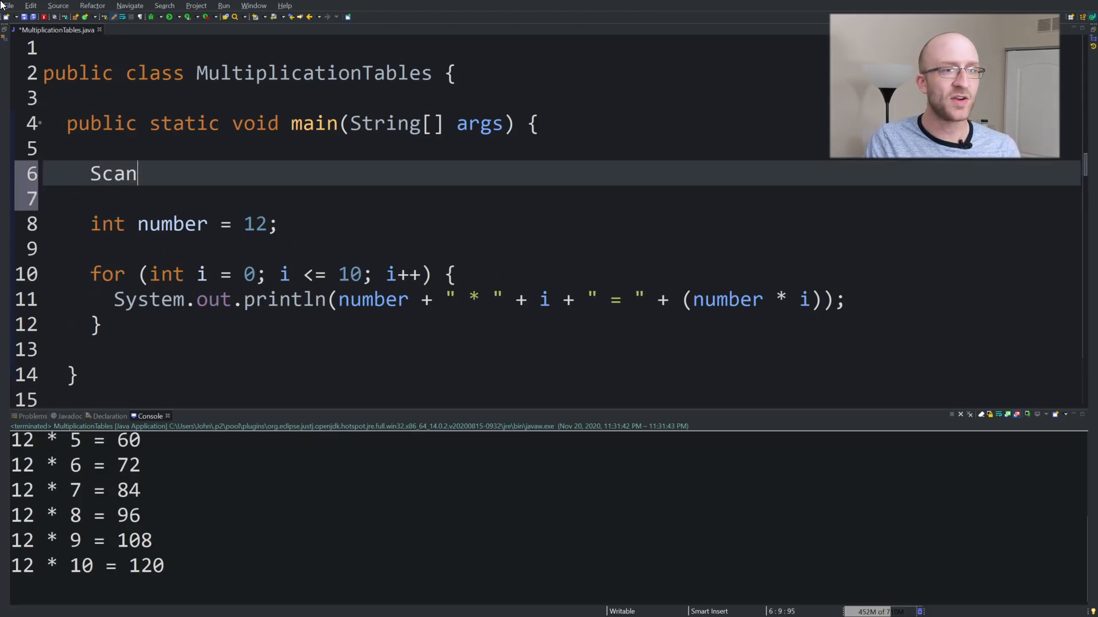
type("ner")
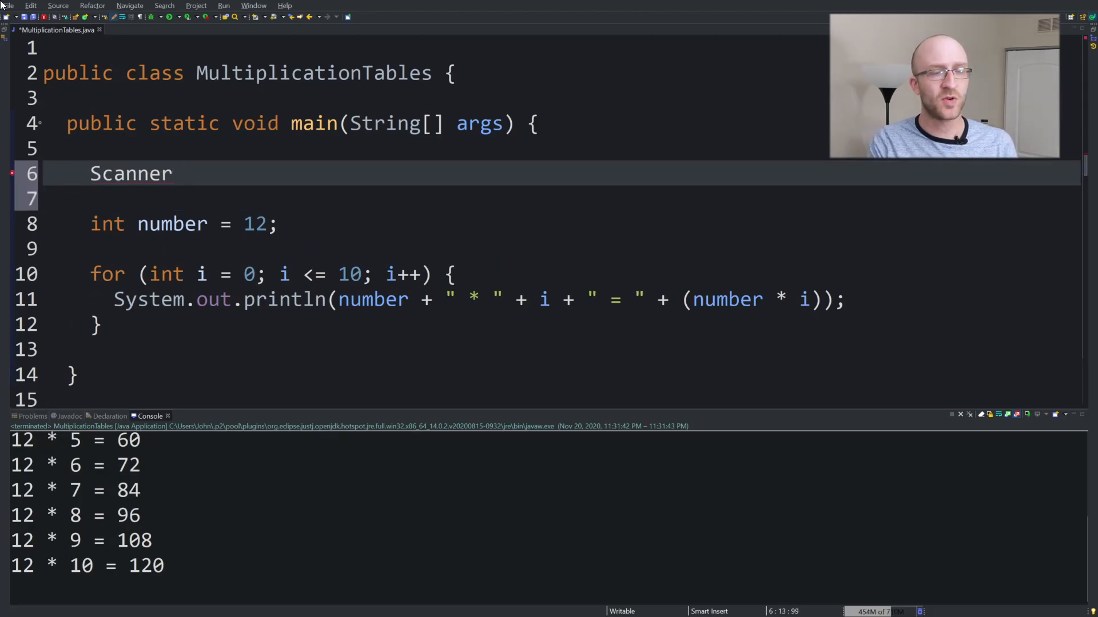
type("scanner")
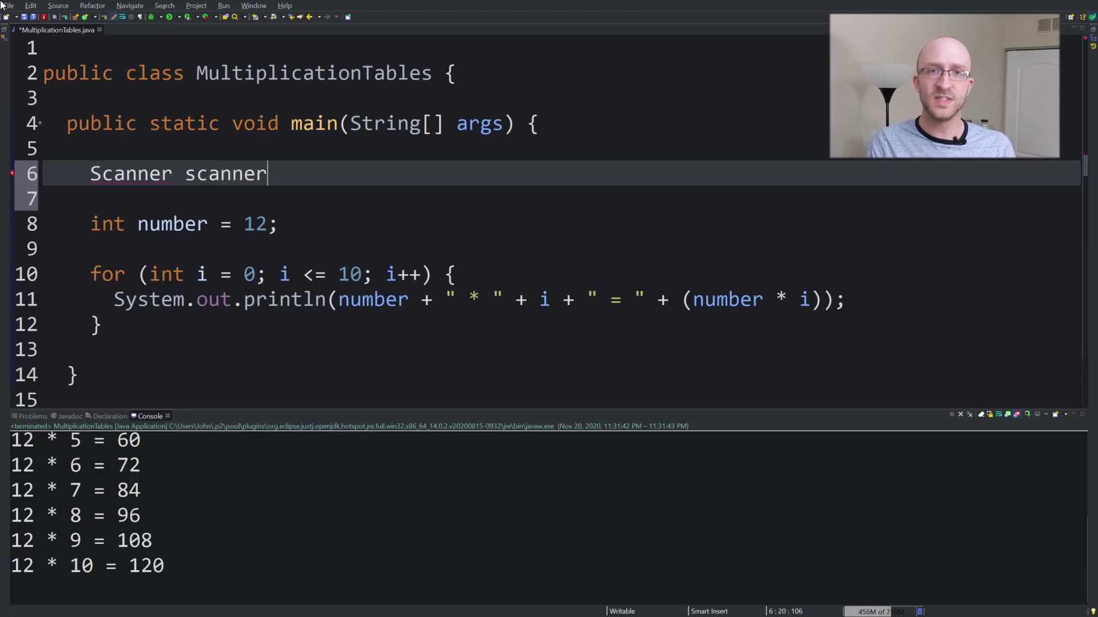
type("=")
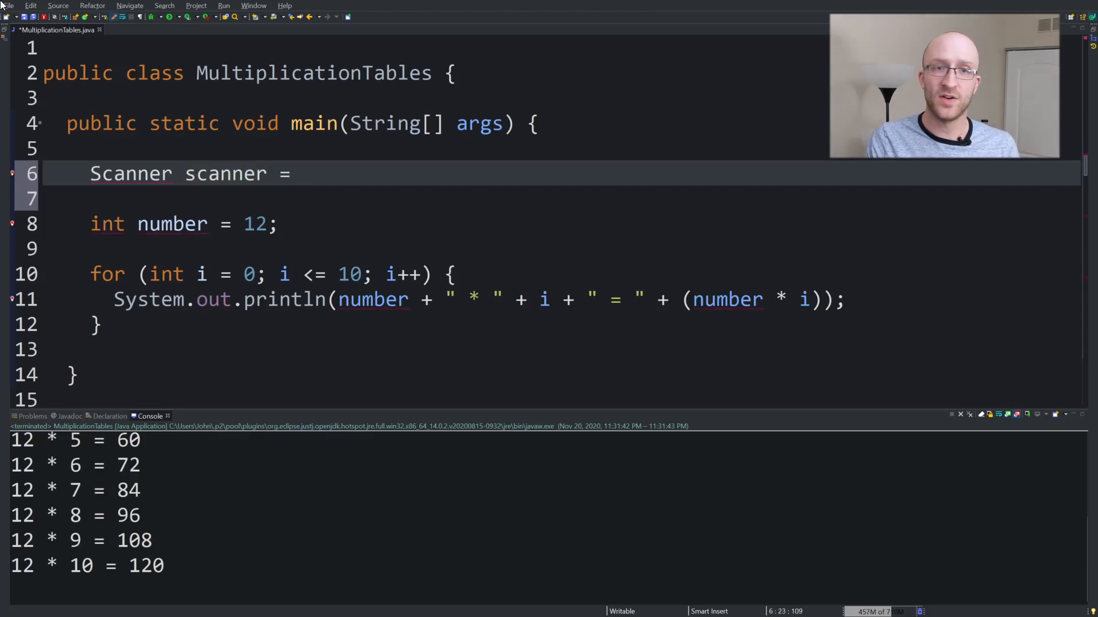
type("new Scanner")
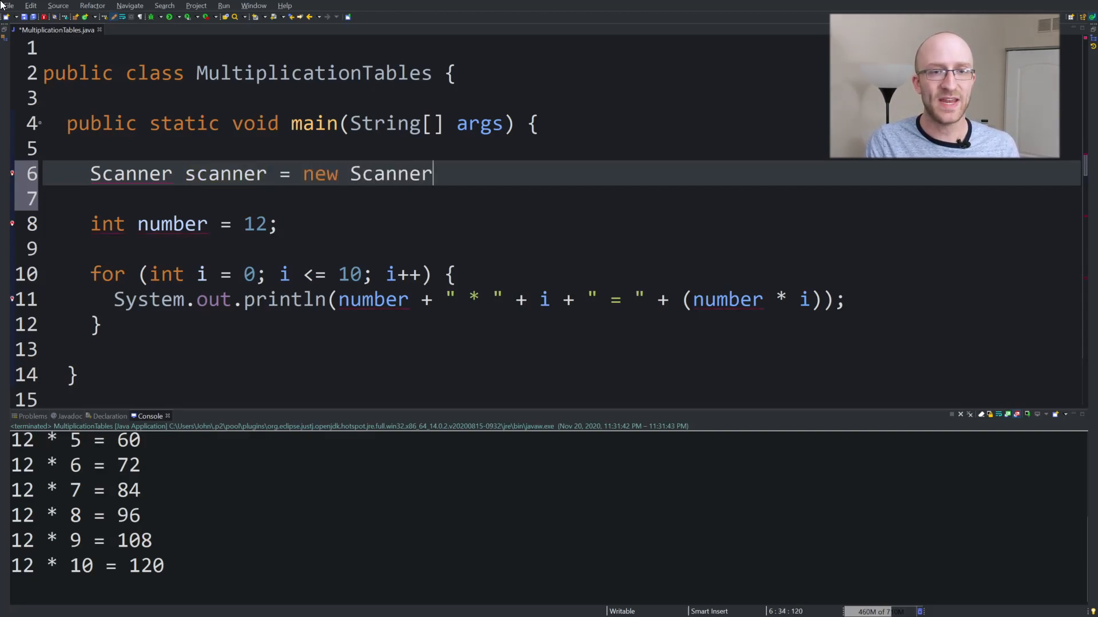
type("()")
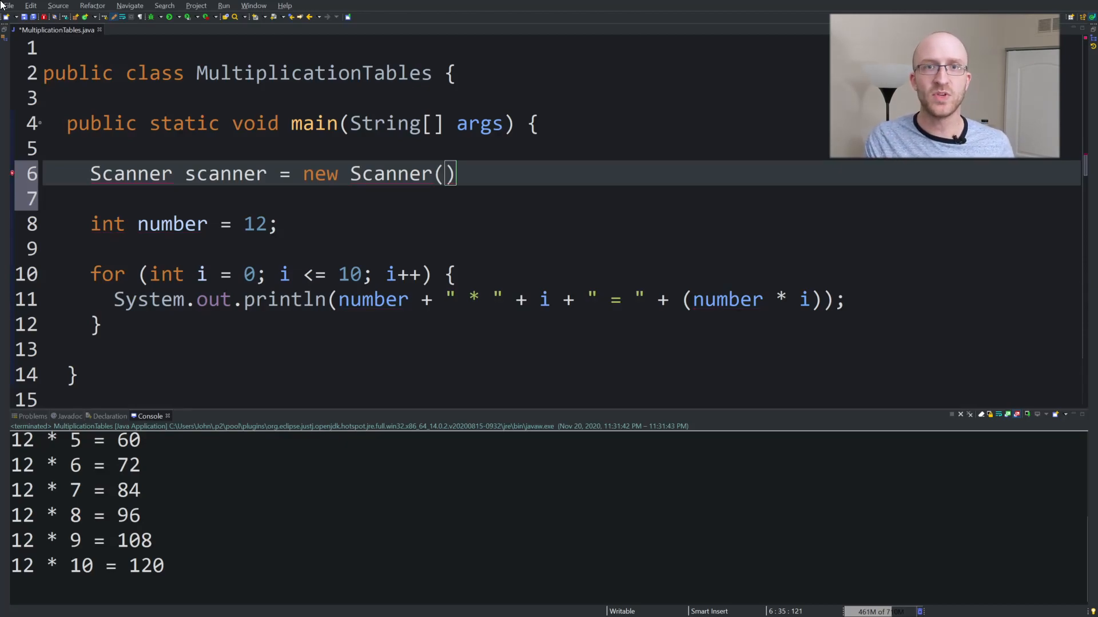
type("System.in")
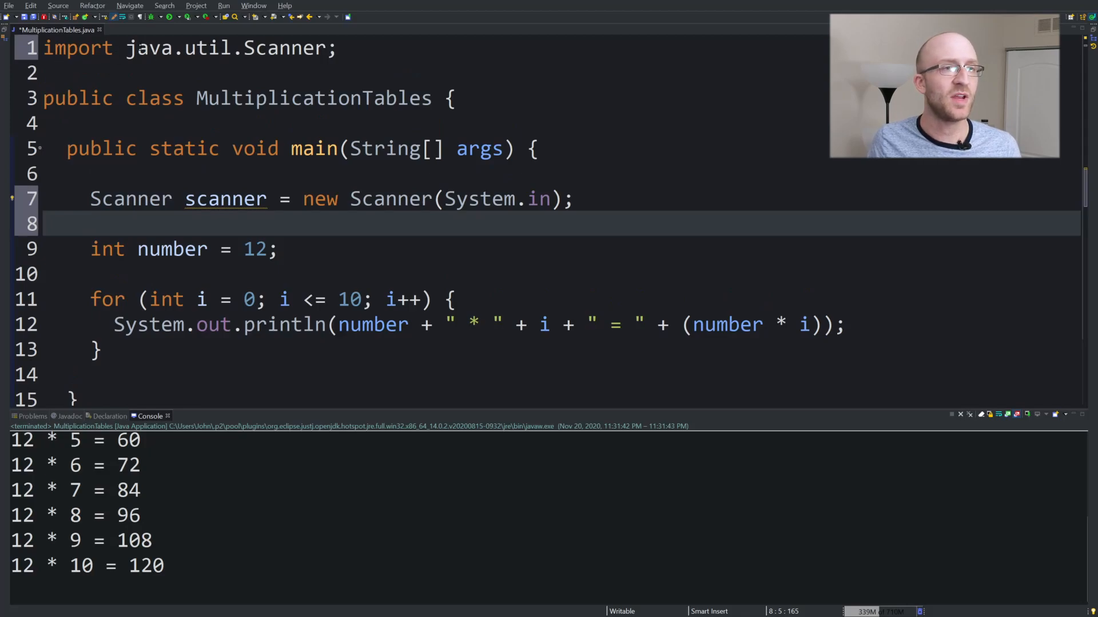
double_click(150, 47)
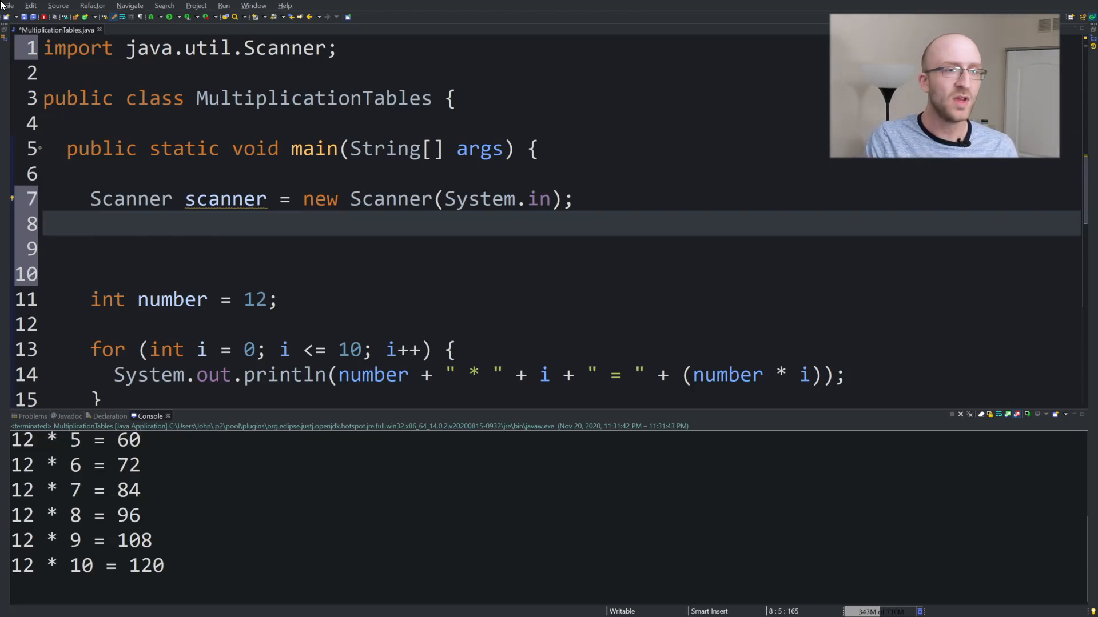
Print an "Enter a number: " prompt and assign number from scanner.nextInt().
type("System.out.")
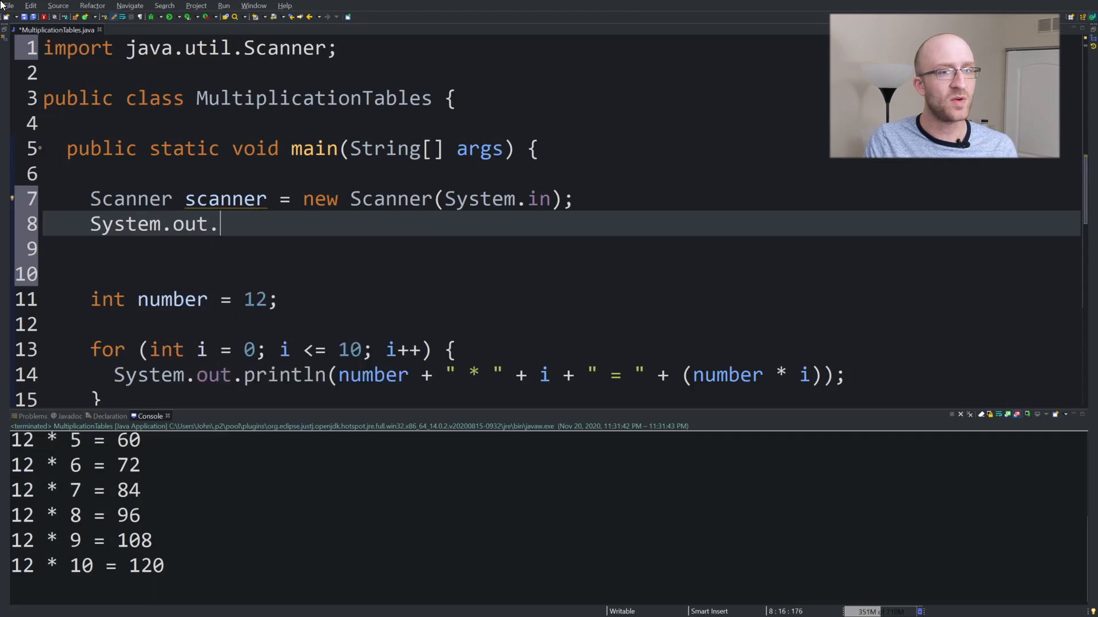
type("println(\"\")")
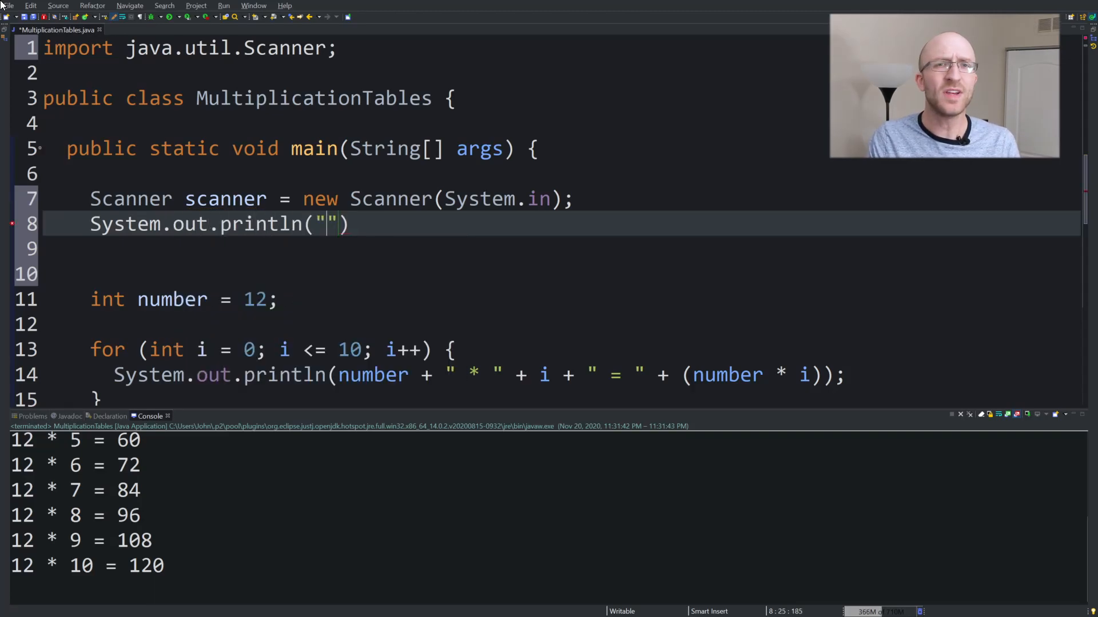
type("Enter a")
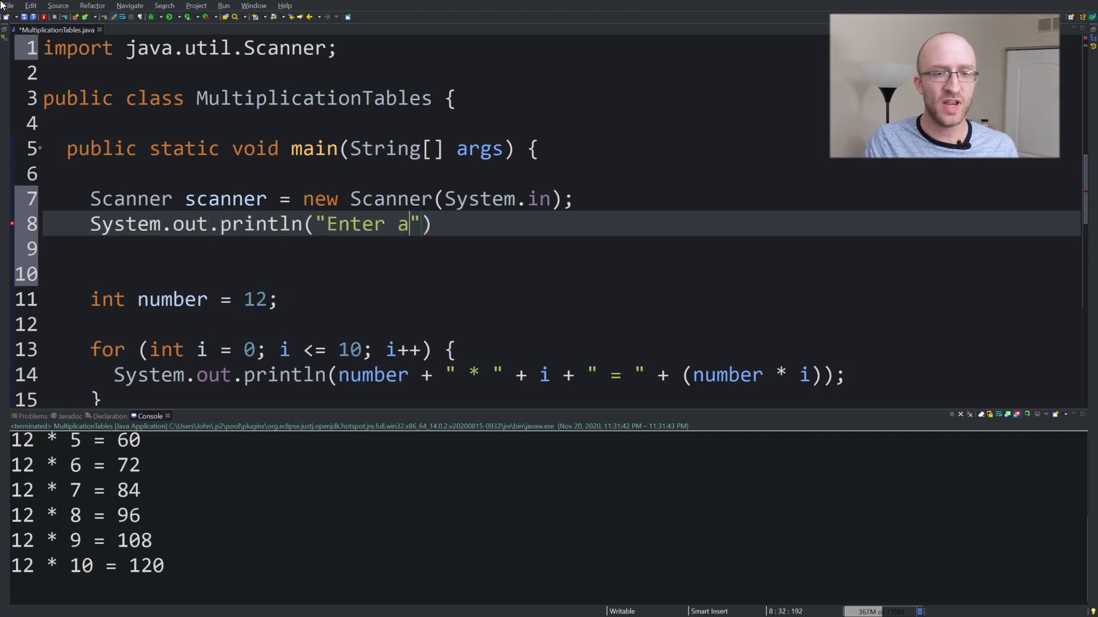
type("number:")
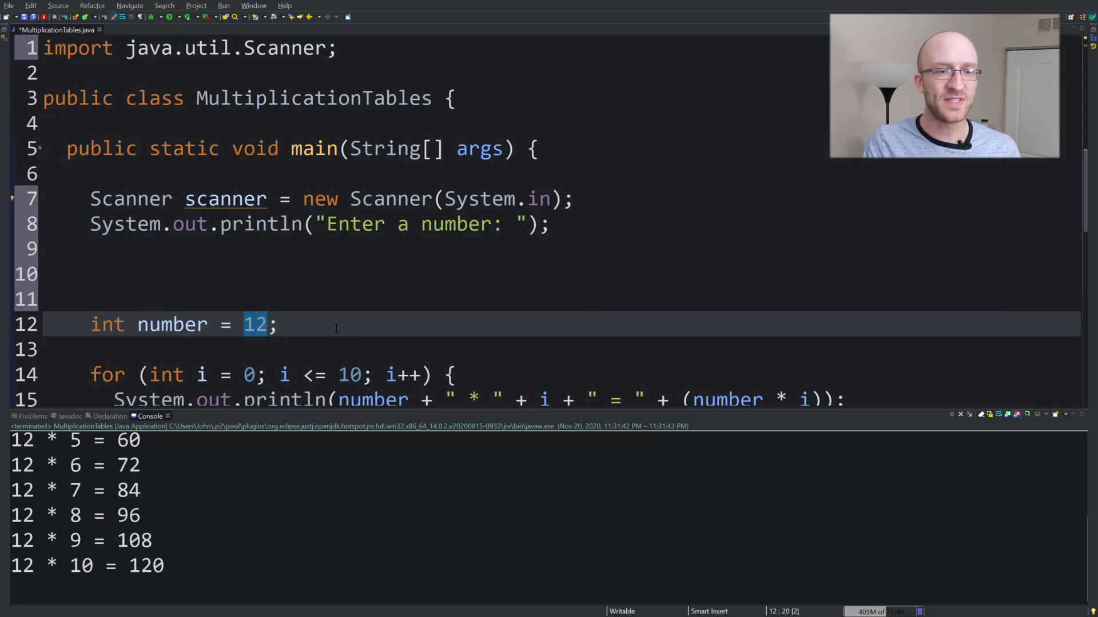
type("scanner.")
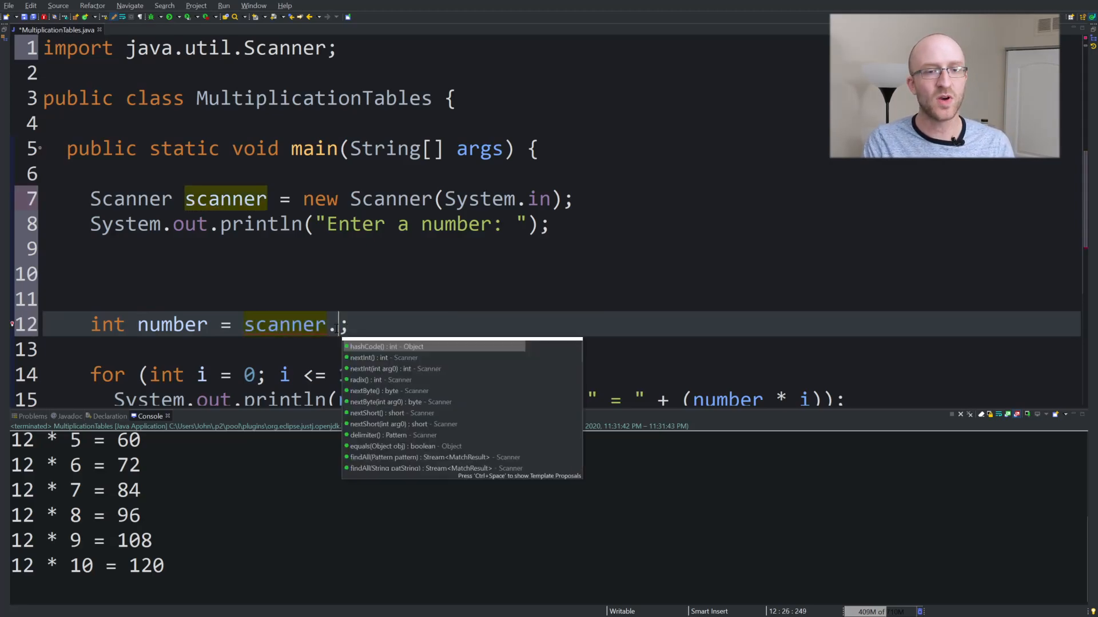
type("nextInt(")
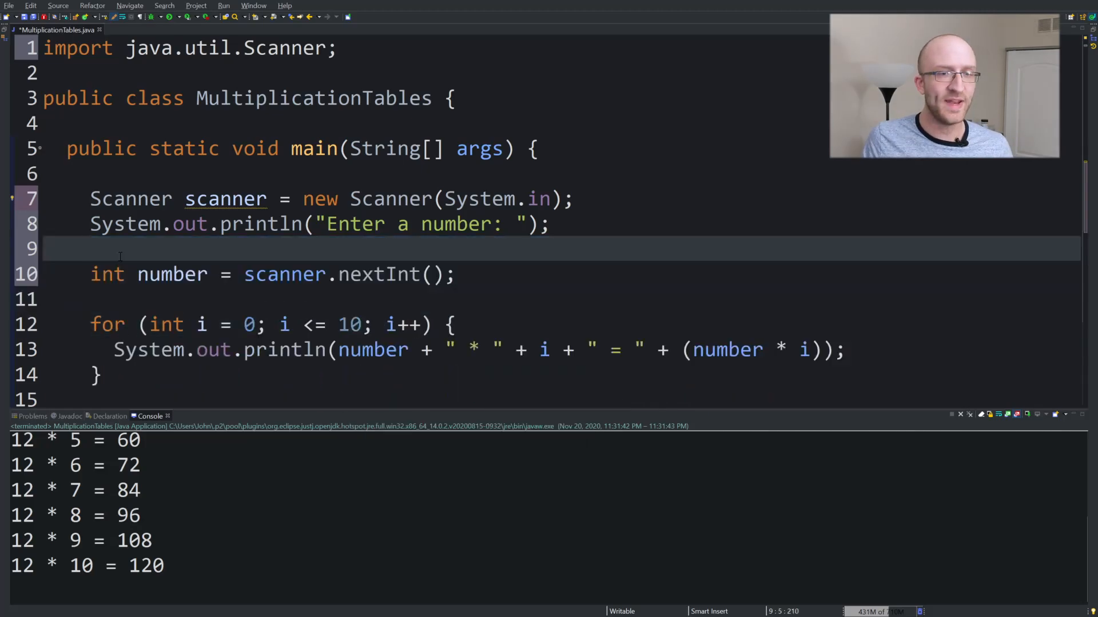
left_click(480, 349)
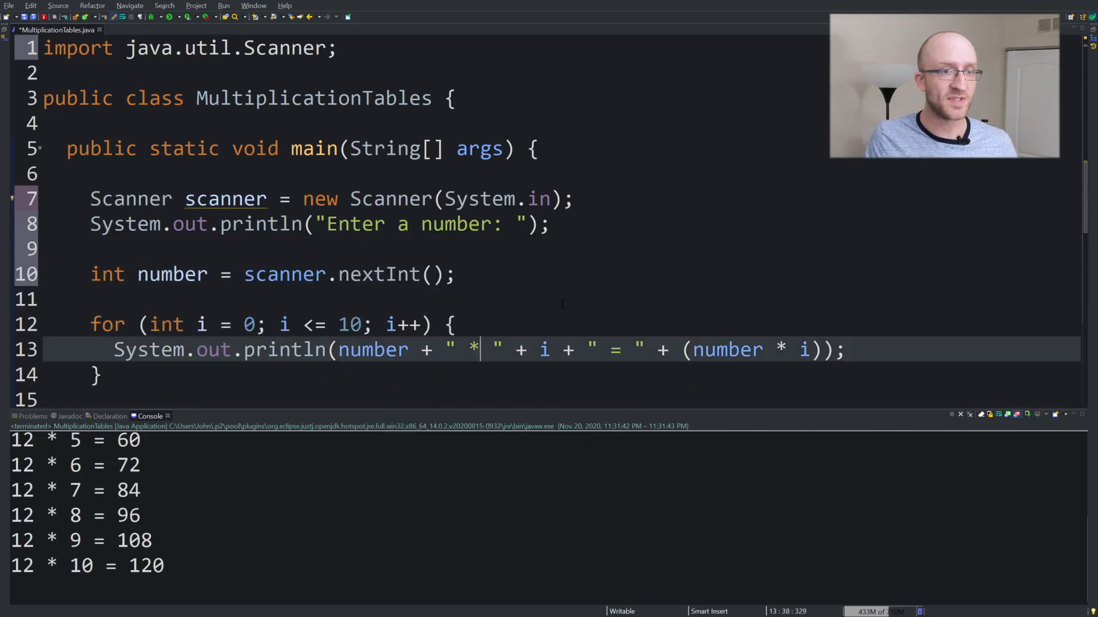
Run the program with inputs 7 and 586156 and check the printed tables.
left_click(172, 16)
type("7")
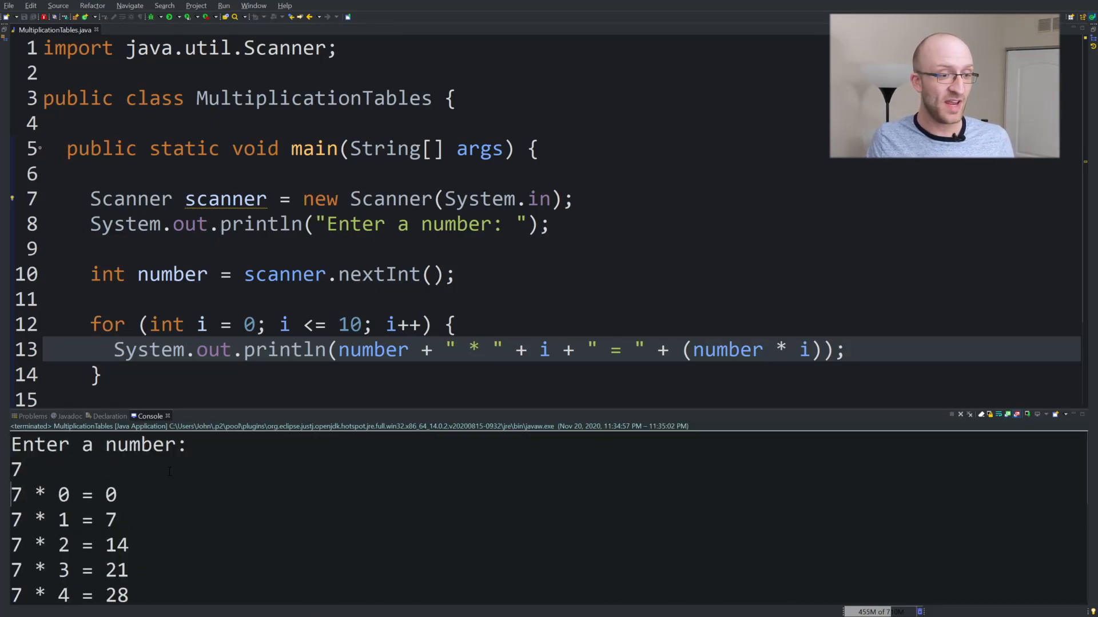
scroll("down", 3)
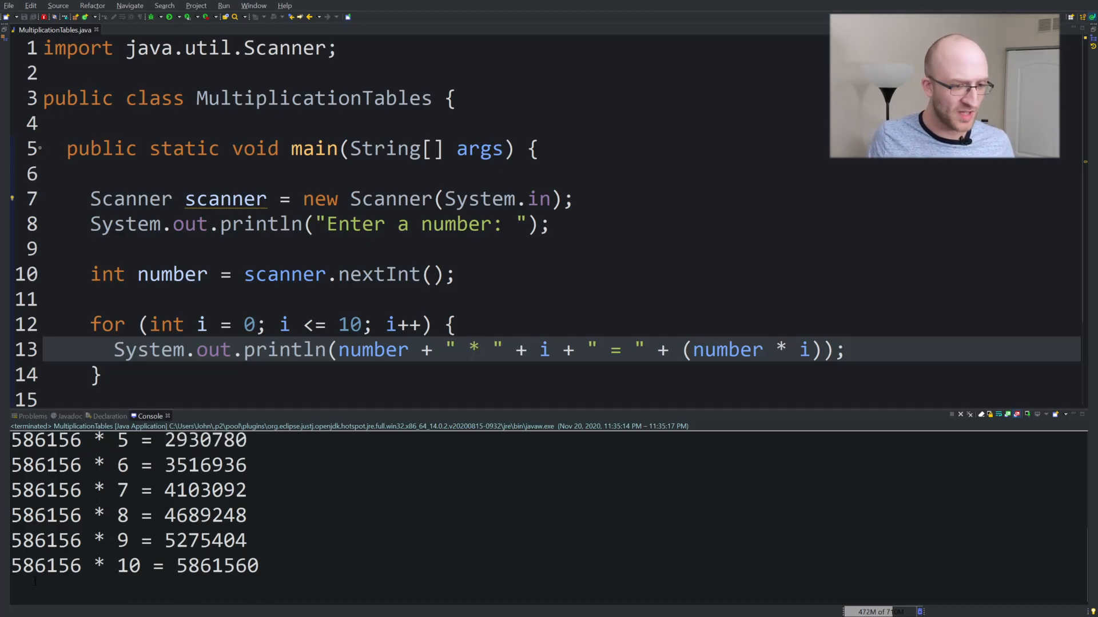
double_click(38, 565)
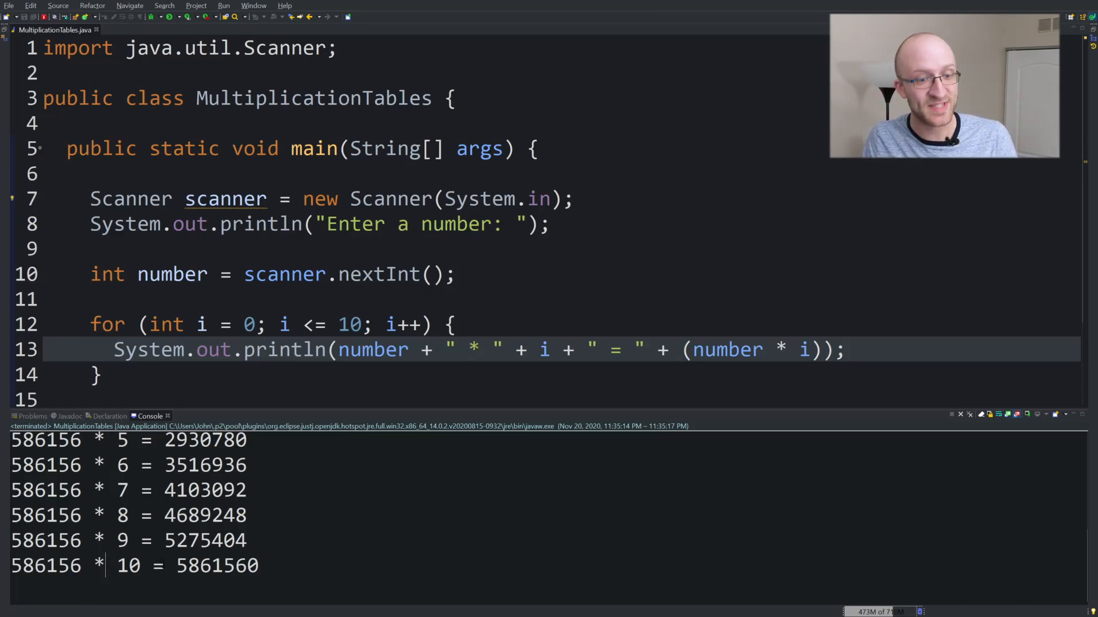
double_click(217, 565)
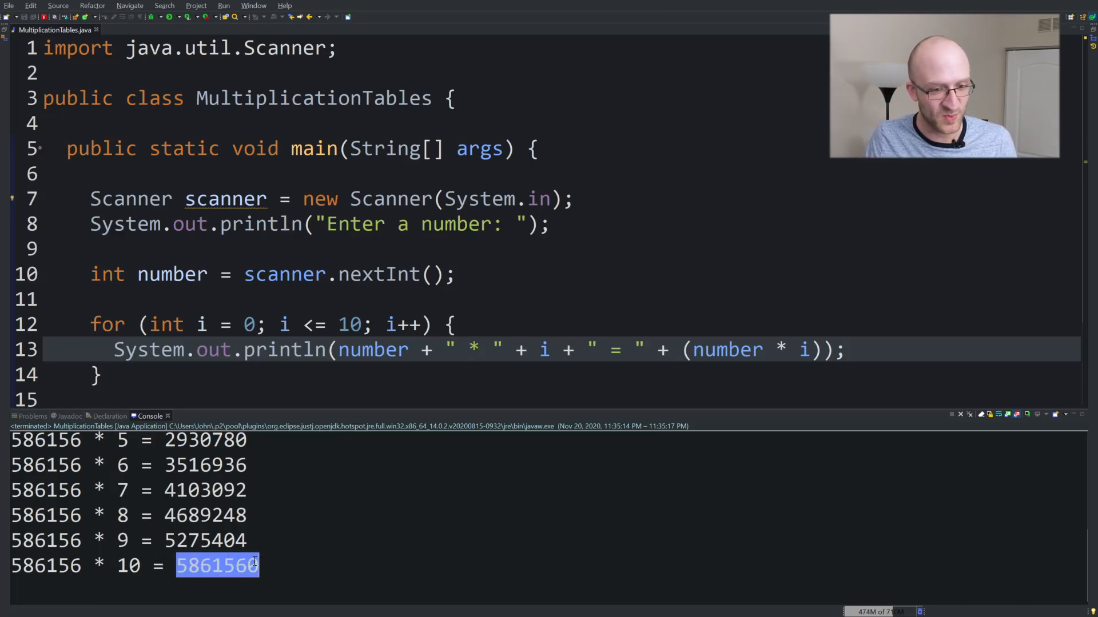
scroll("up", 3)
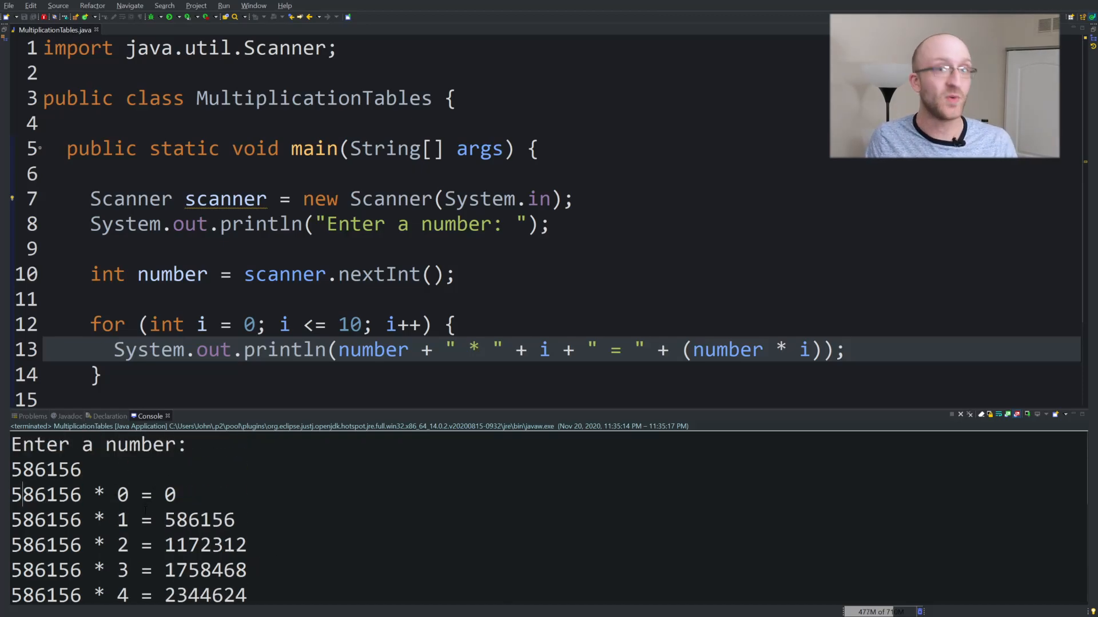
double_click(199, 520)
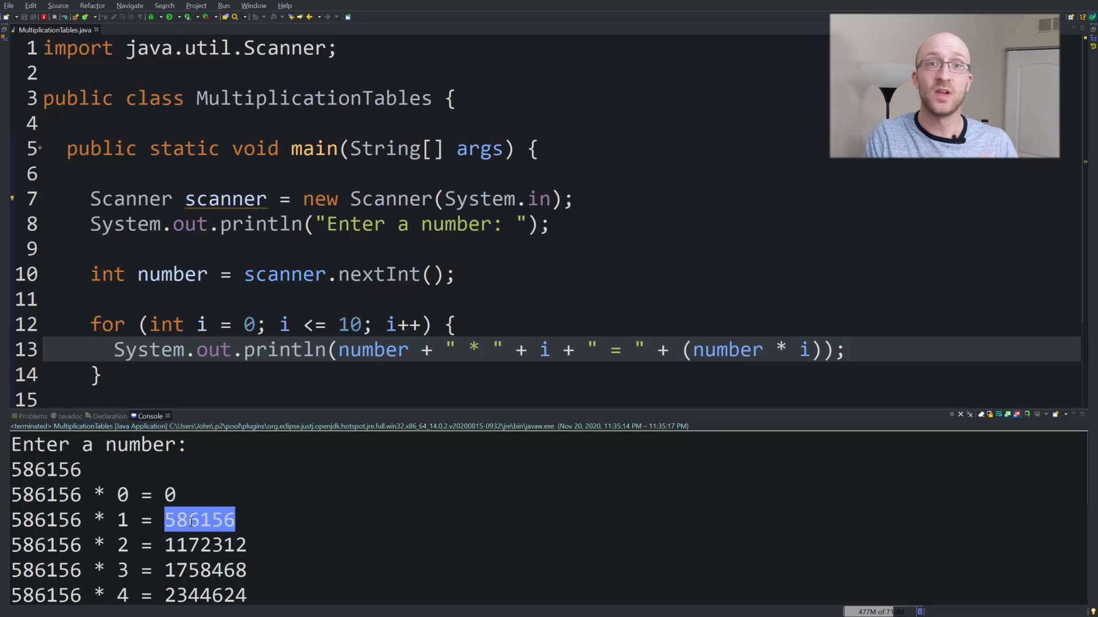
mouse_move(197, 412)
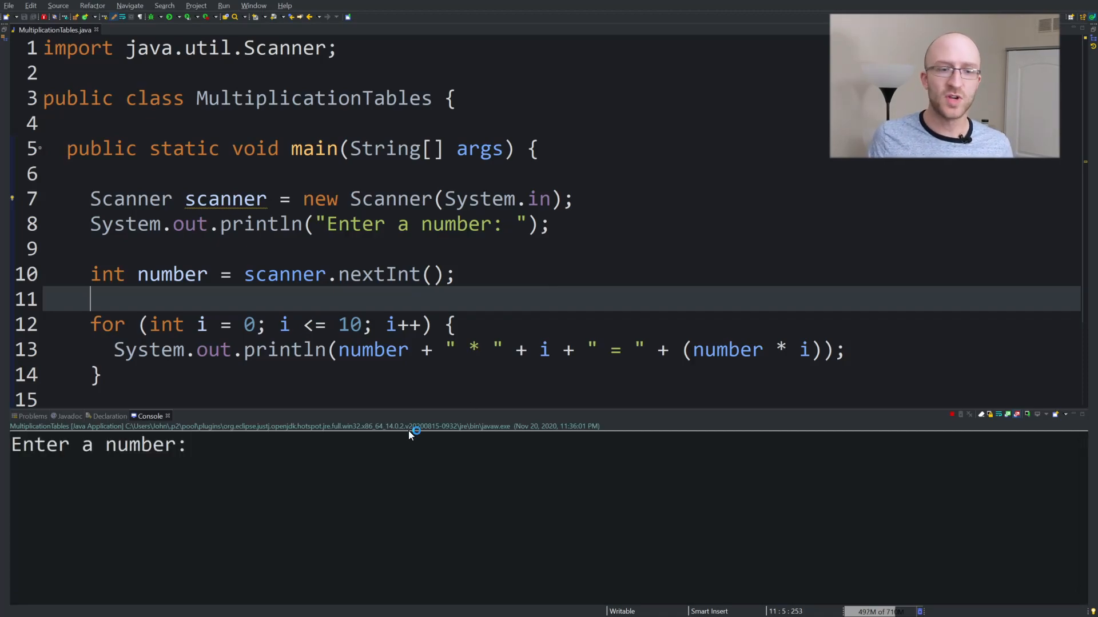
Enter 'osdkjfajk' at the prompt, causing an InputMismatchException.
type("osdkjfajk")
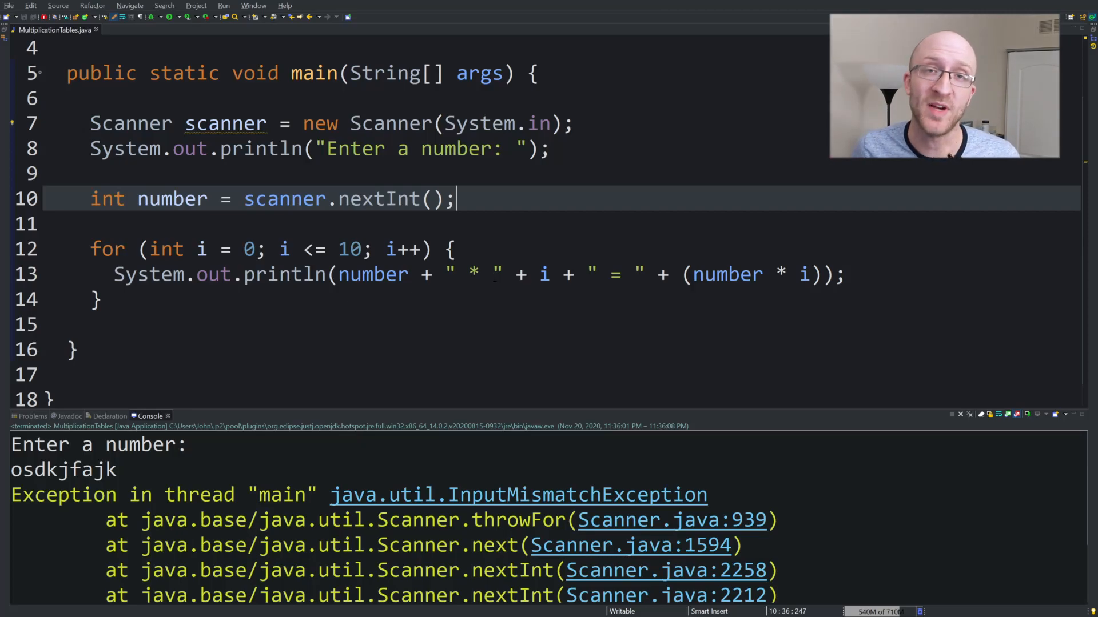
left_click(98, 299)
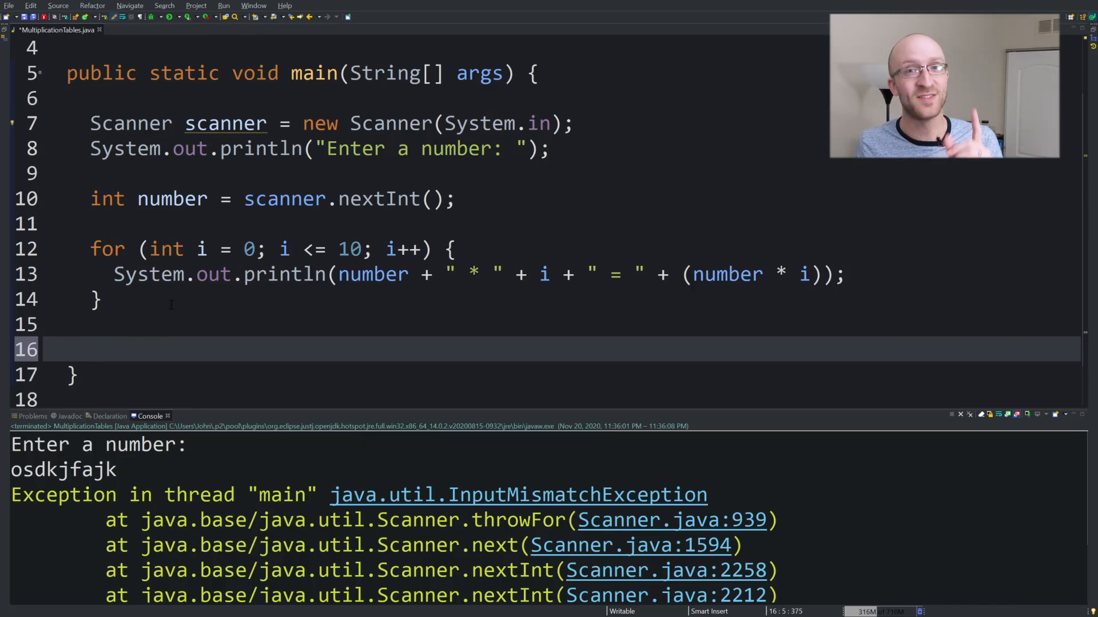
Add scanner.close(); after the for loop.
type("scanner.close();")
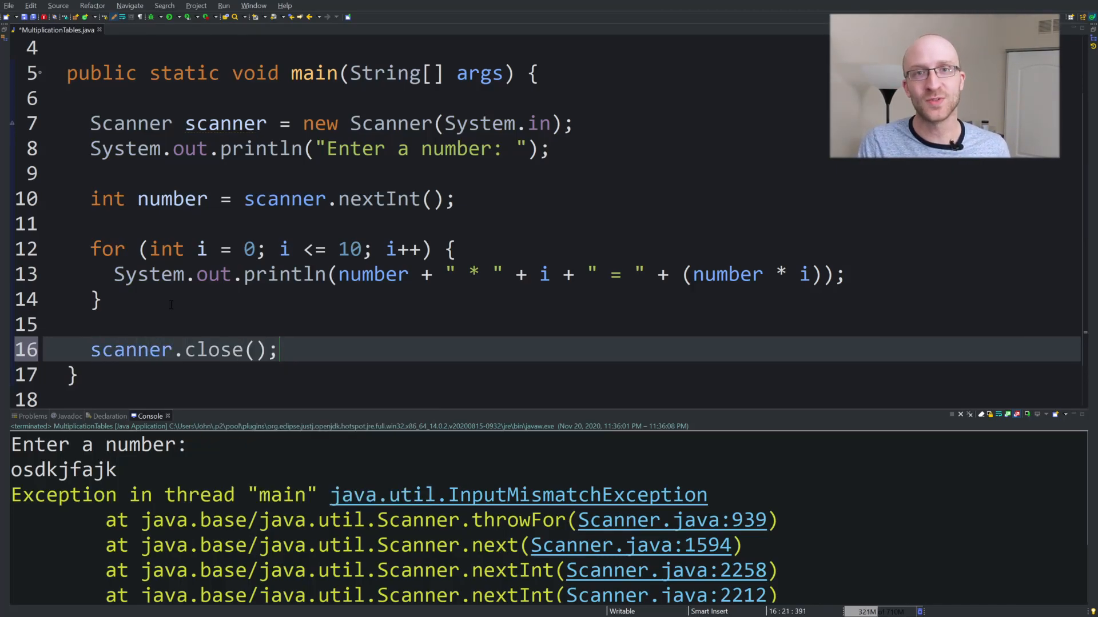
mouse_move(404, 316)
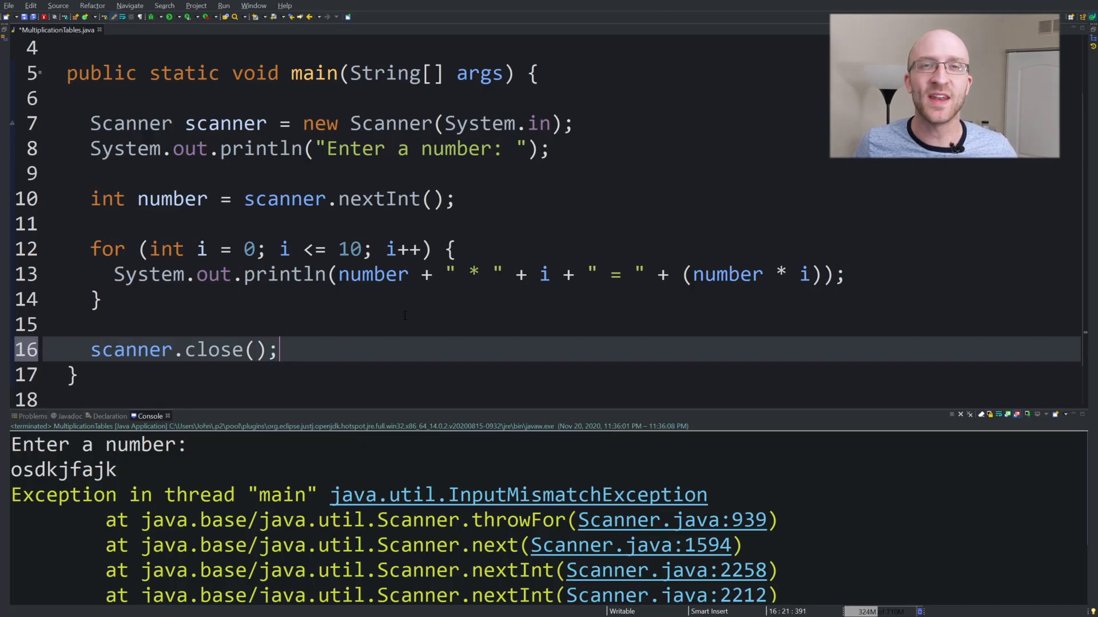